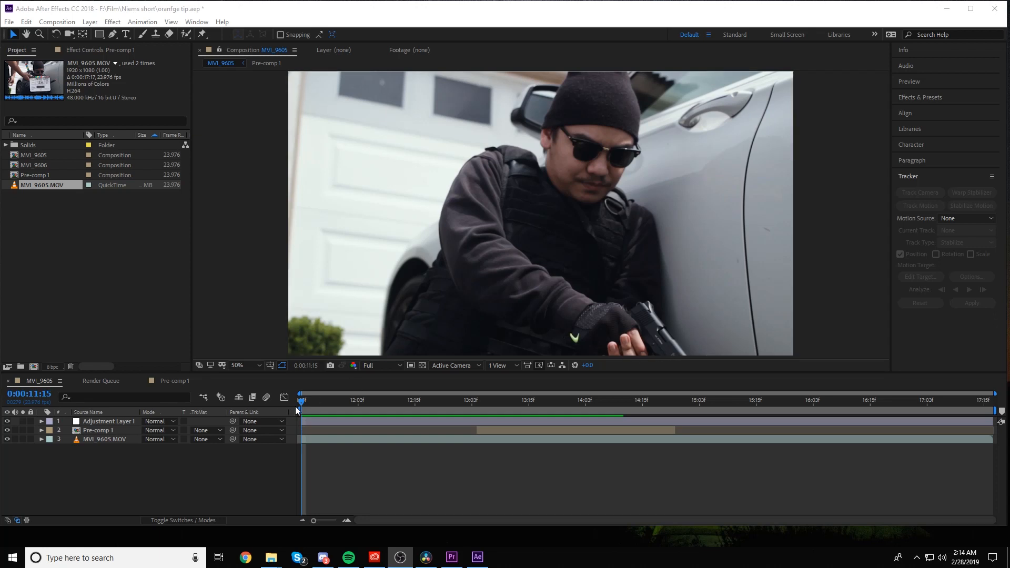
pyautogui.moveTo(429, 403)
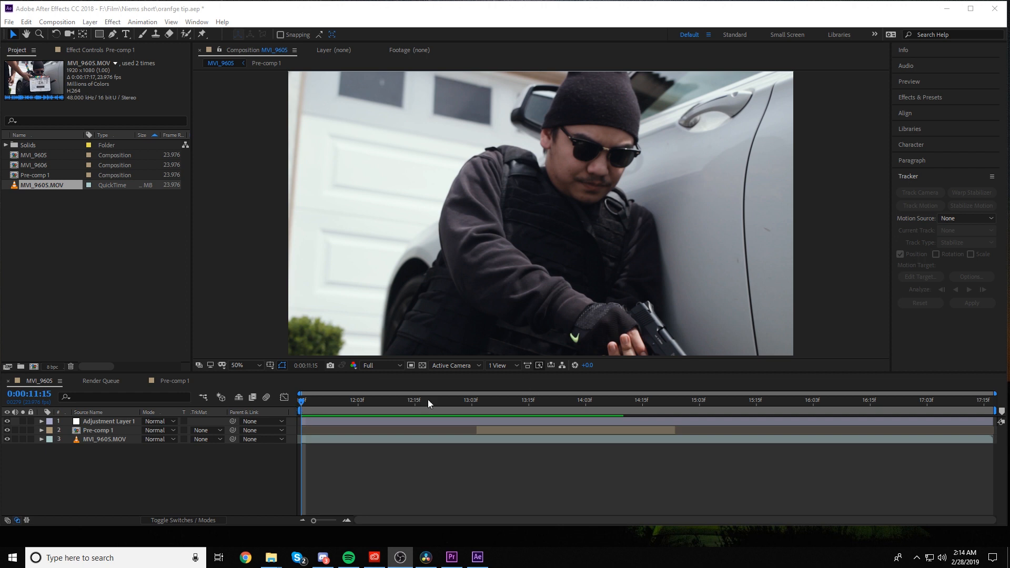
# - Scrub later in the MVI_9605 shot to preview the raw orange-tipped clip
pyautogui.click(476, 399)
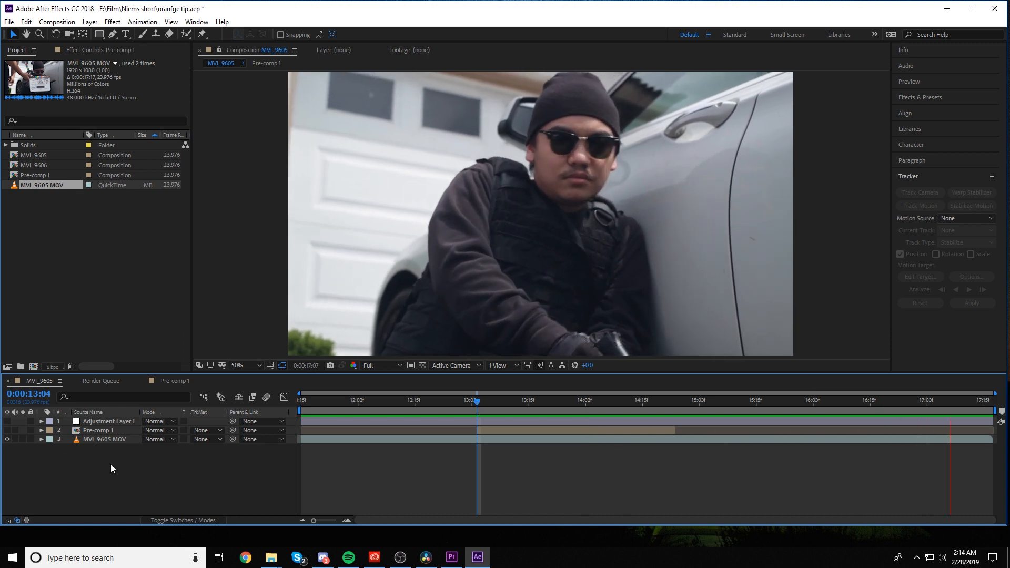
pyautogui.click(575, 401)
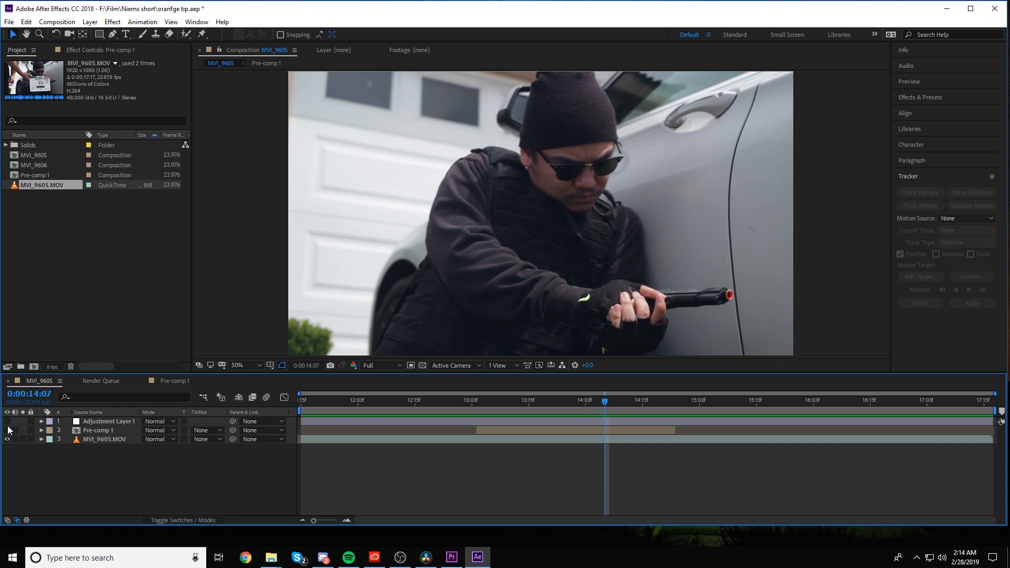
pyautogui.moveTo(201, 393)
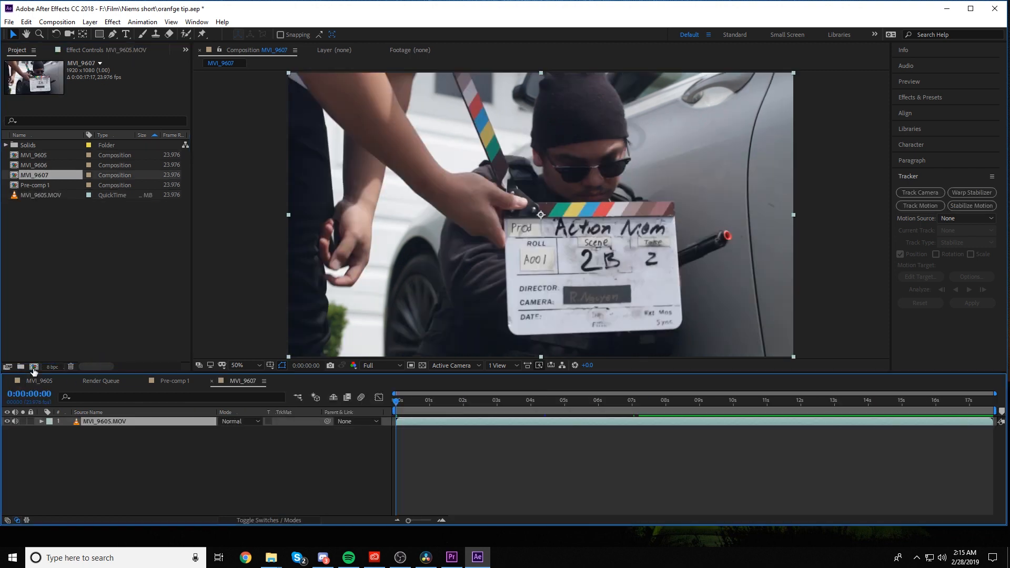
# - Duplicate the MVI_9605.MOV layer in the new MVI_9607 composition
pyautogui.click(691, 410)
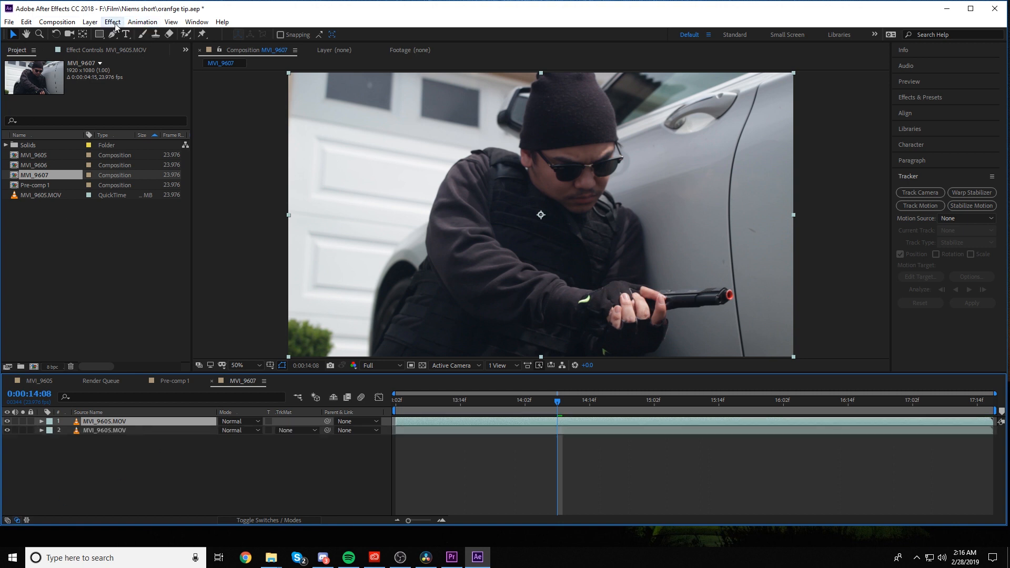
# - Apply Keylight (1.2) from Effect > Keying to the top MVI_9605.MOV layer
pyautogui.click(112, 21)
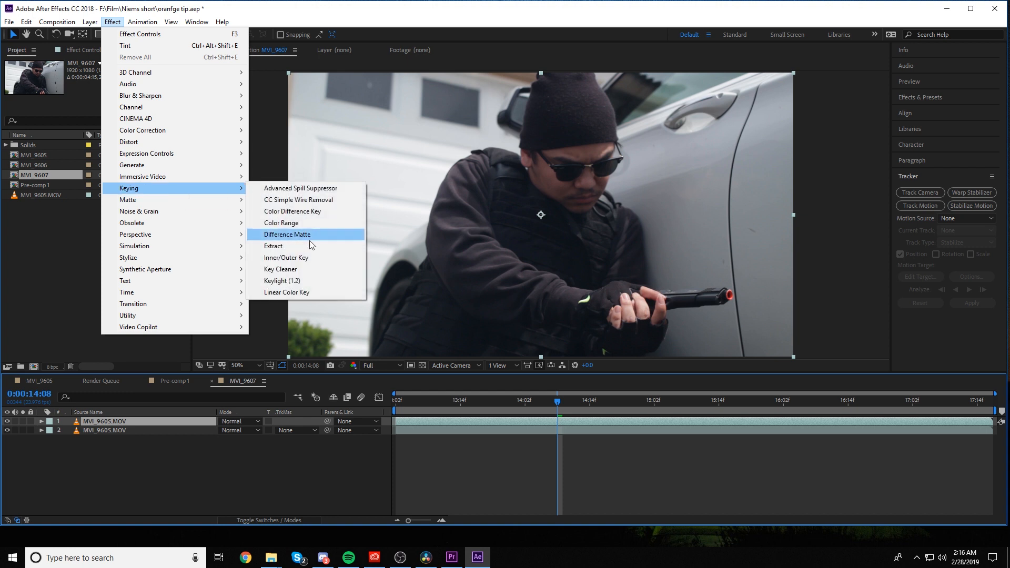
pyautogui.click(282, 280)
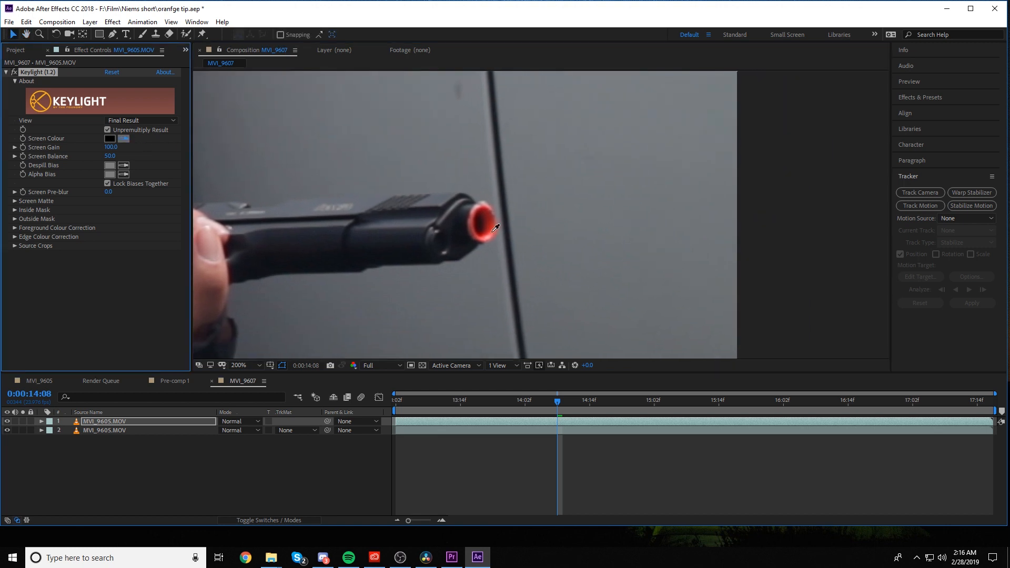
pyautogui.moveTo(494, 225)
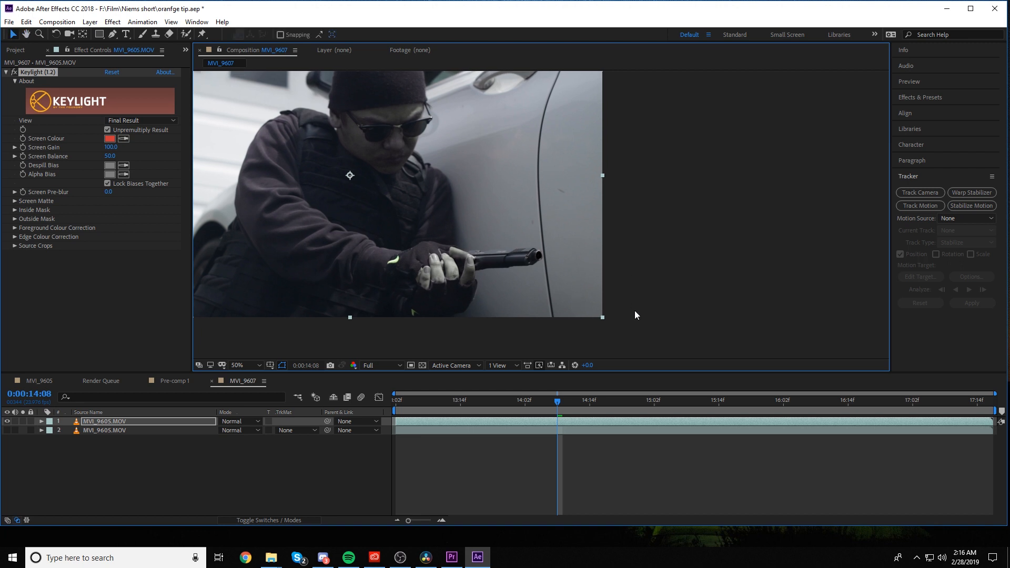
pyautogui.moveTo(227, 397)
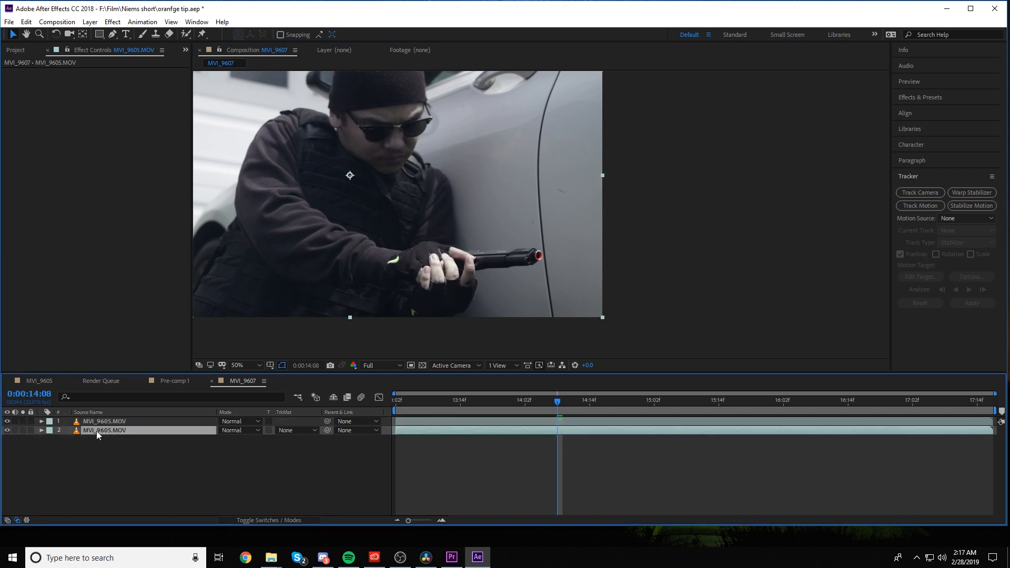
pyautogui.moveTo(233, 336)
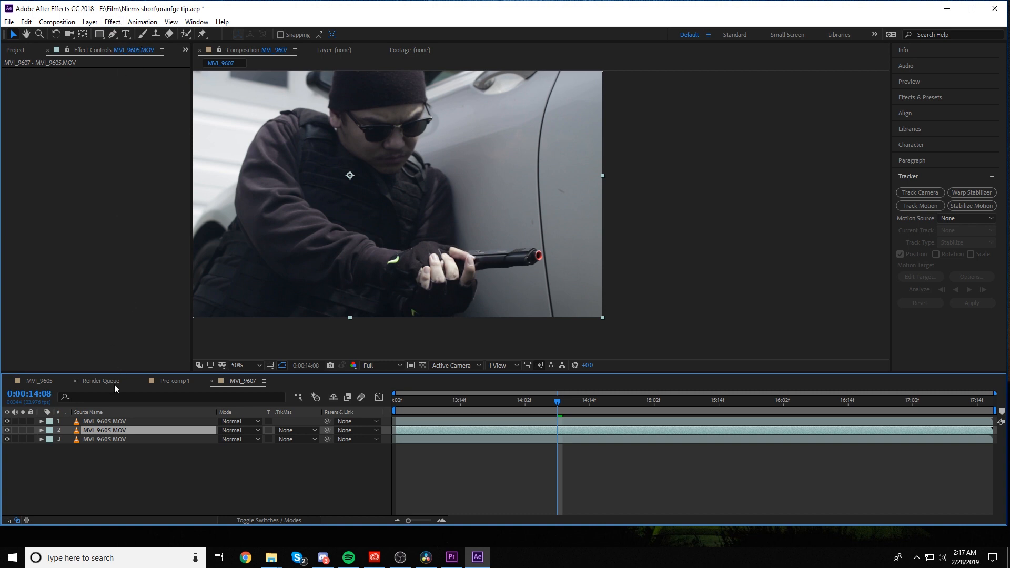
# - Rename the top keyed layer to 'orange removal'
pyautogui.rightClick(103, 422)
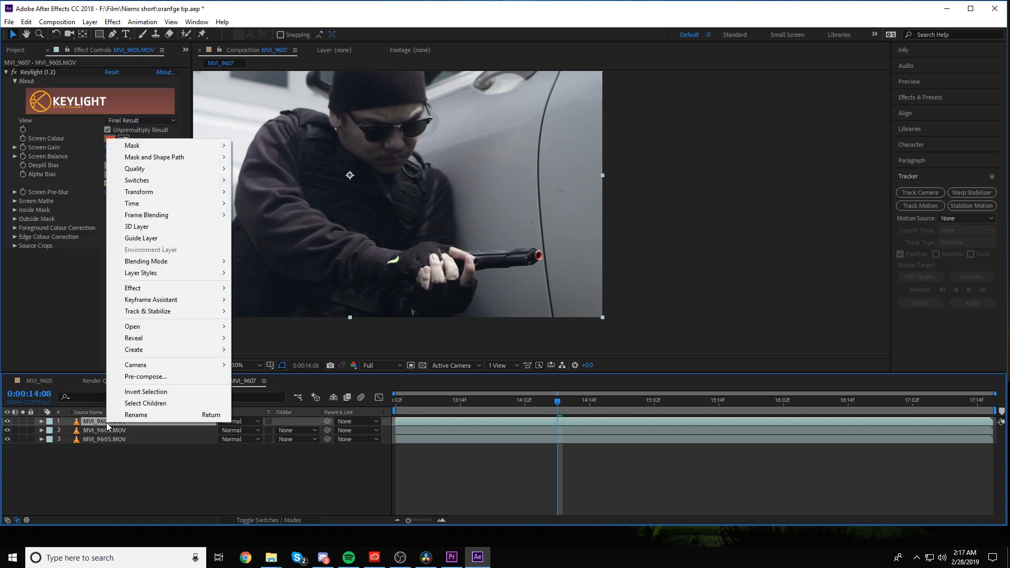
pyautogui.click(136, 414)
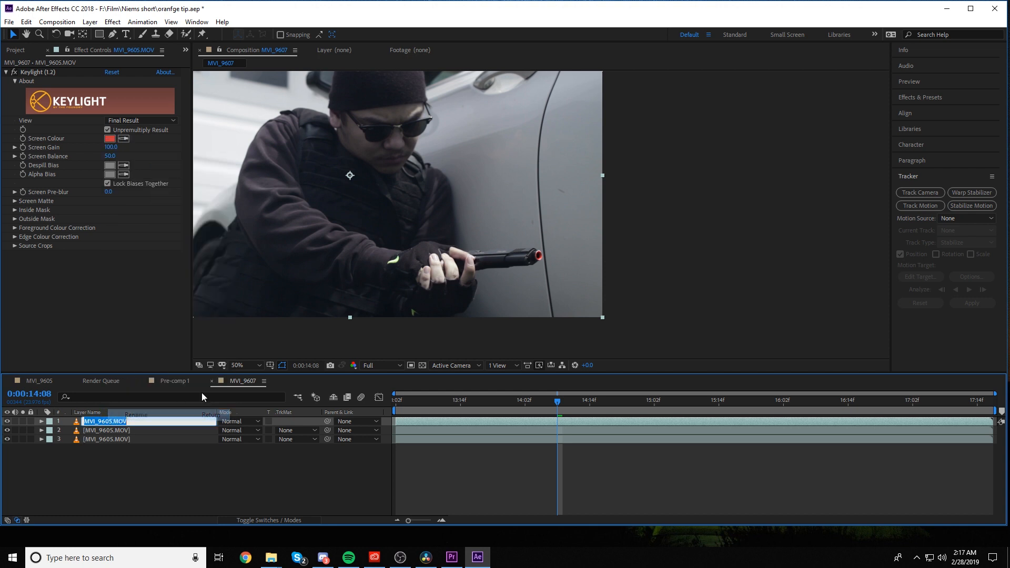
pyautogui.write('o')
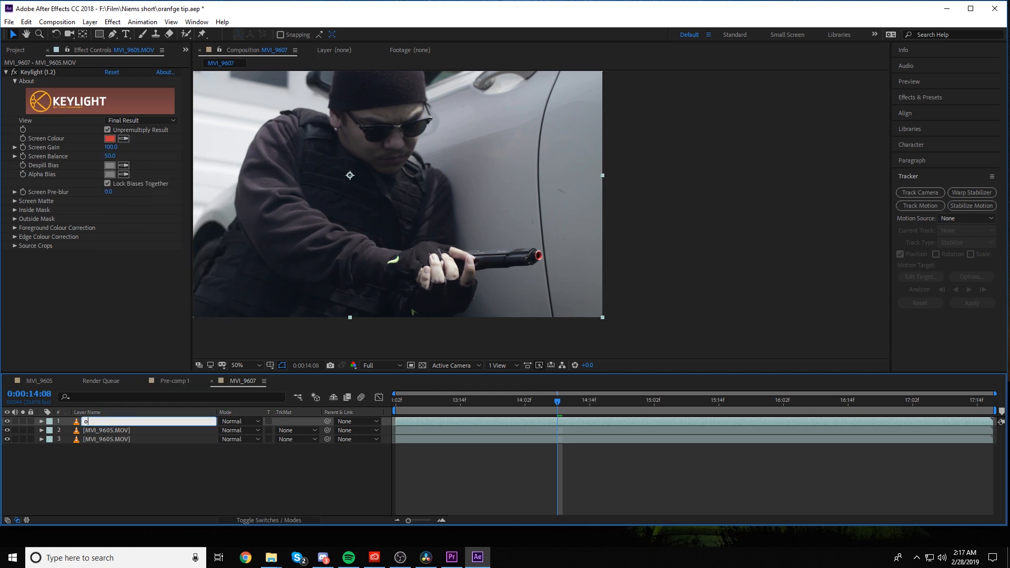
pyautogui.write('range removal')
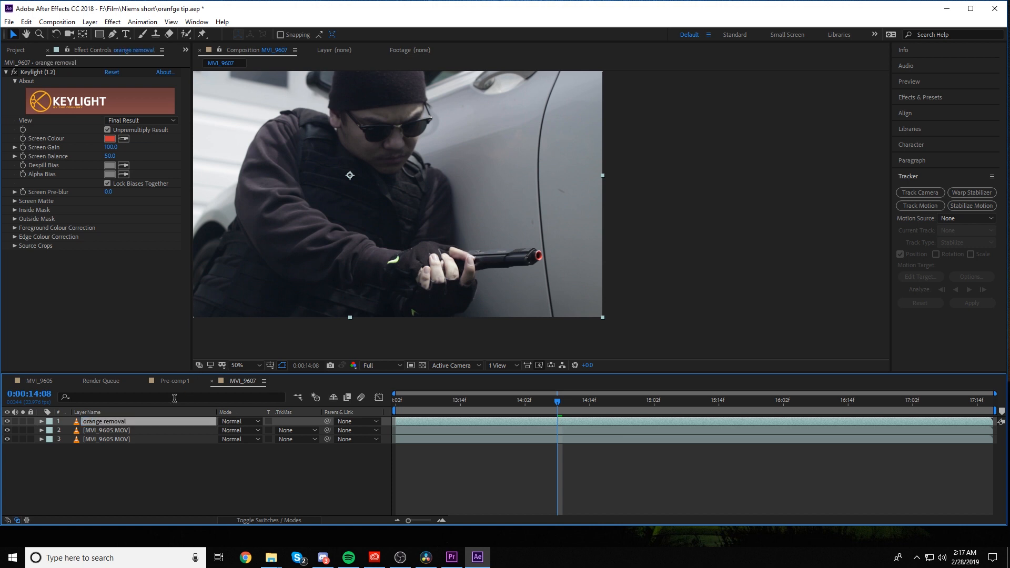
# - Rename the second clip layer to 'blk and whit'
pyautogui.doubleClick(105, 430)
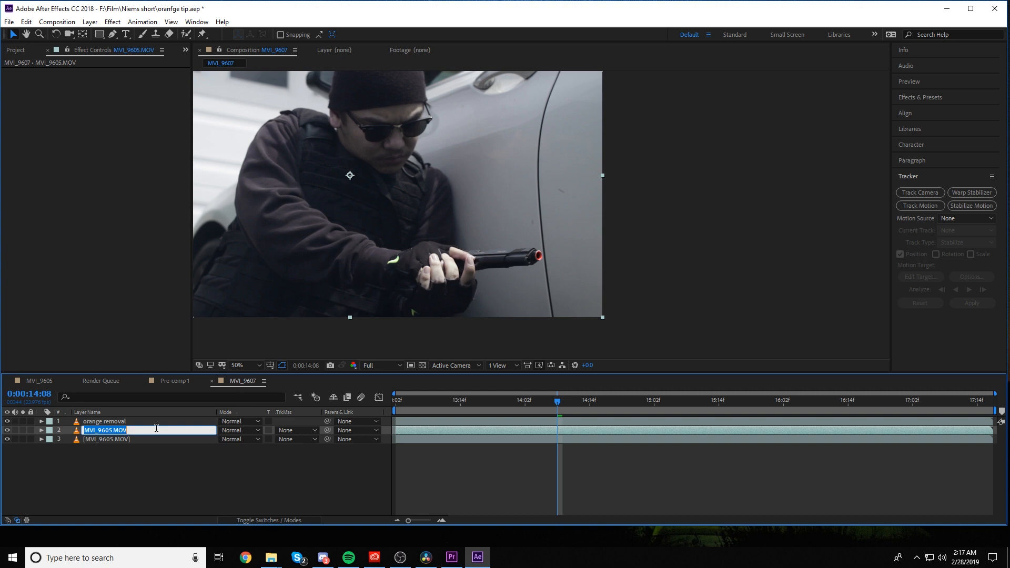
pyautogui.write('blk and whit')
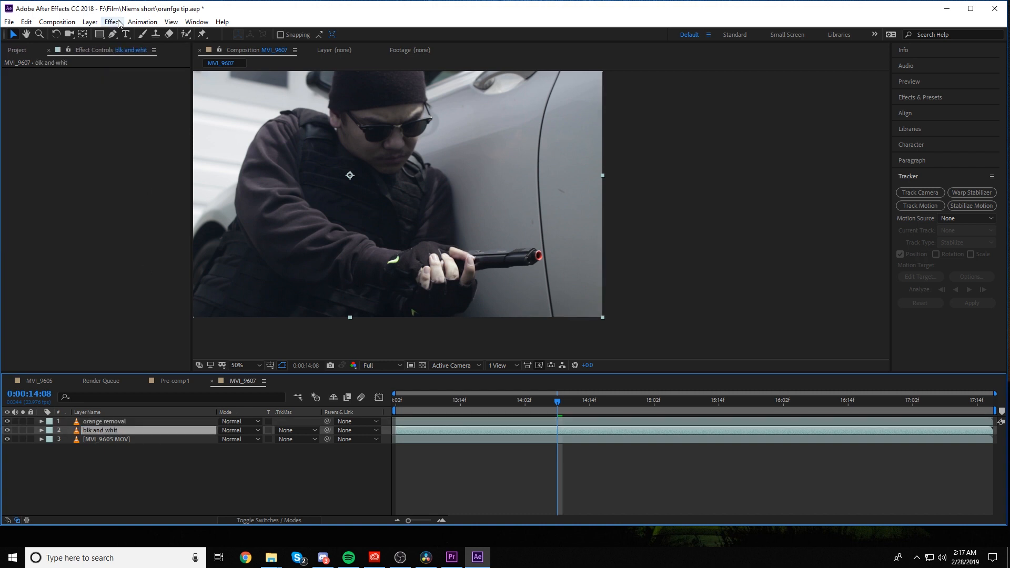
# - Apply a Tint effect to the blk and whit layer to make it black and white
pyautogui.click(111, 21)
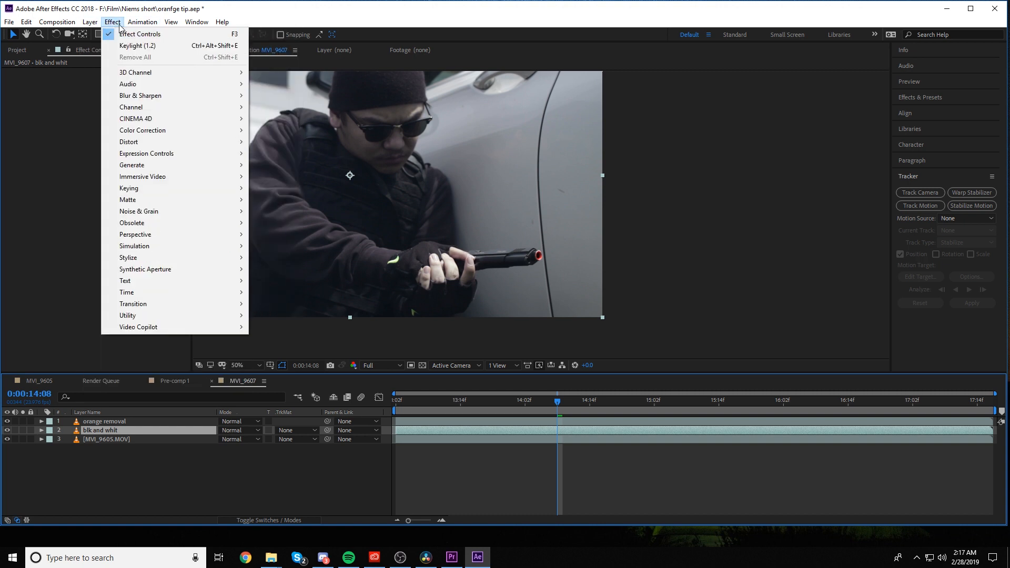
pyautogui.moveTo(169, 179)
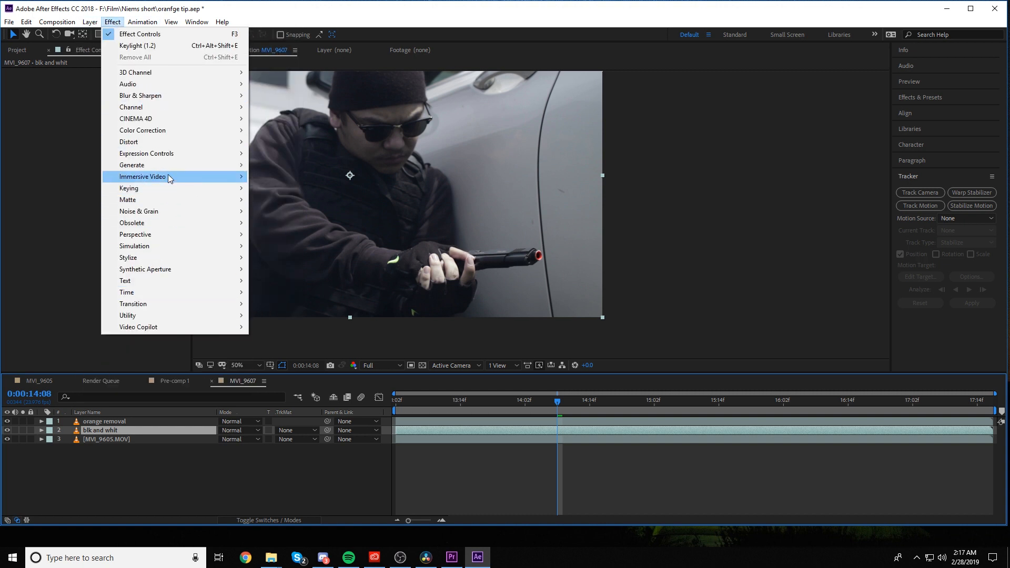
pyautogui.moveTo(164, 141)
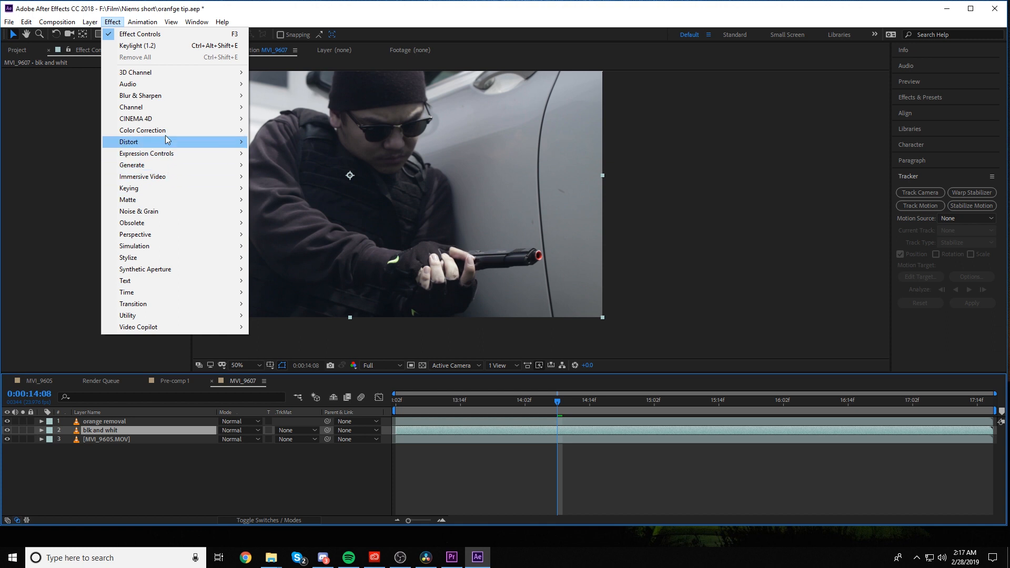
pyautogui.moveTo(142, 130)
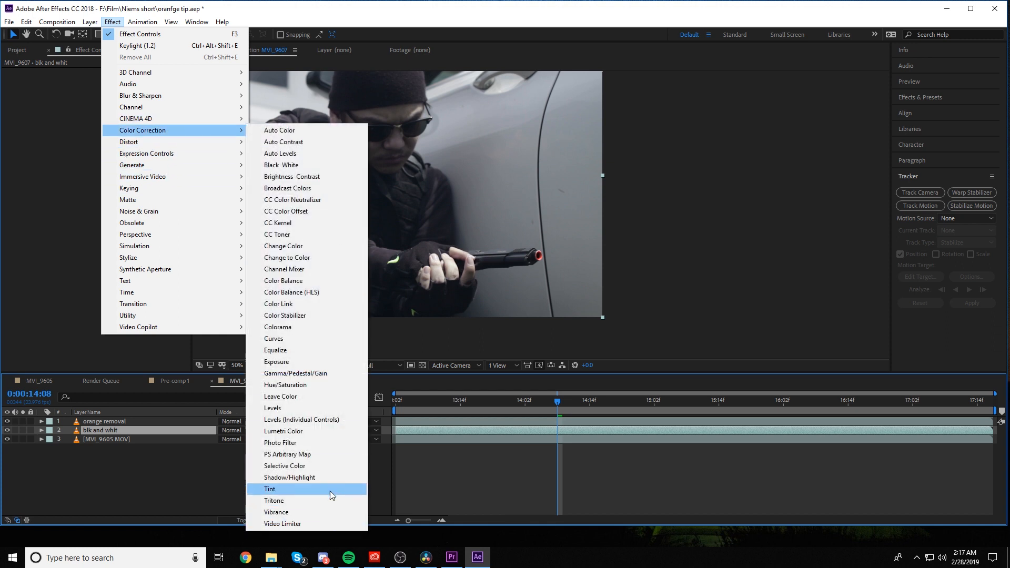
pyautogui.click(270, 489)
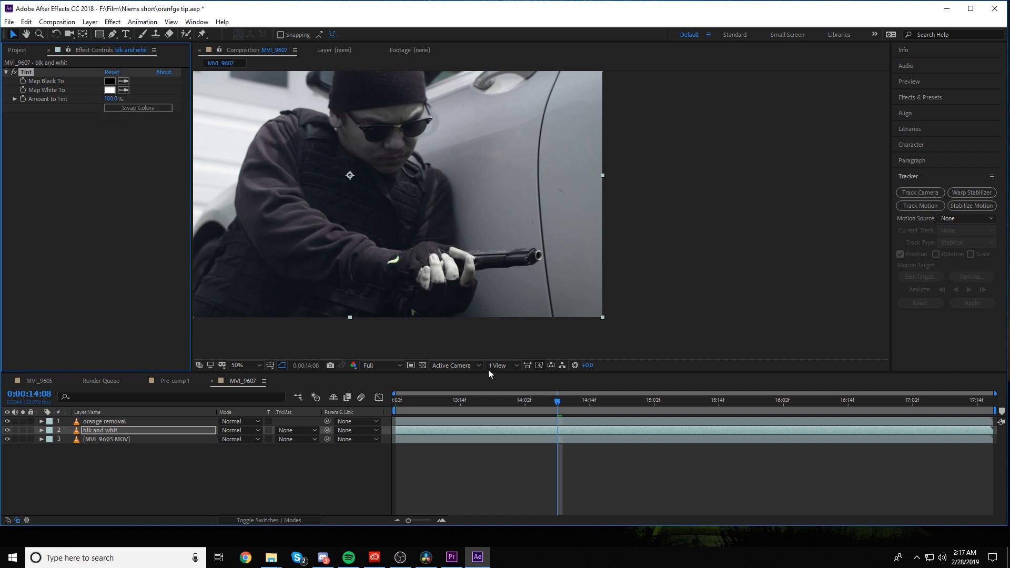
pyautogui.moveTo(556, 245)
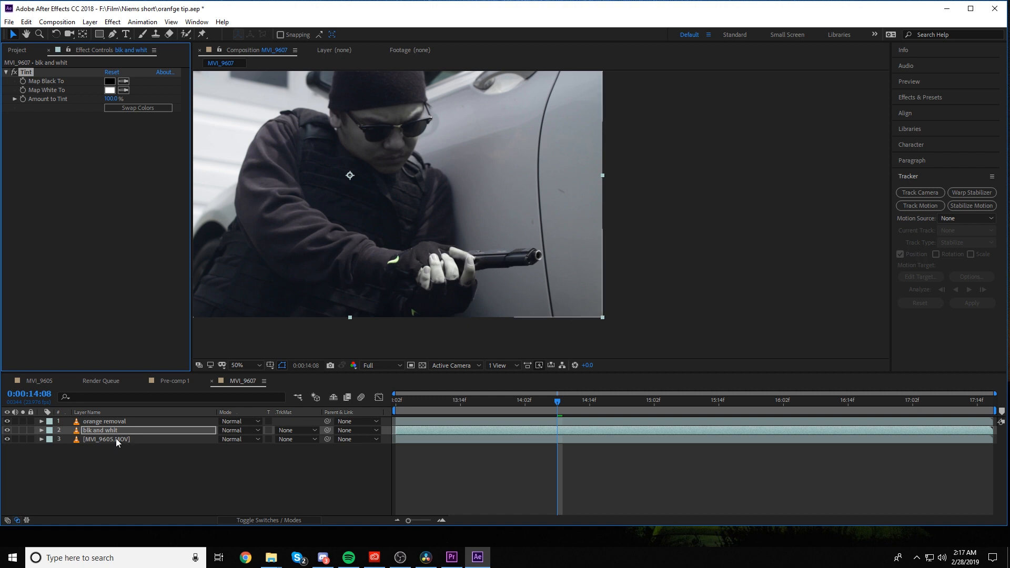
# - Select the bottom clip and scrub to the frame where the gun is extended
pyautogui.click(107, 439)
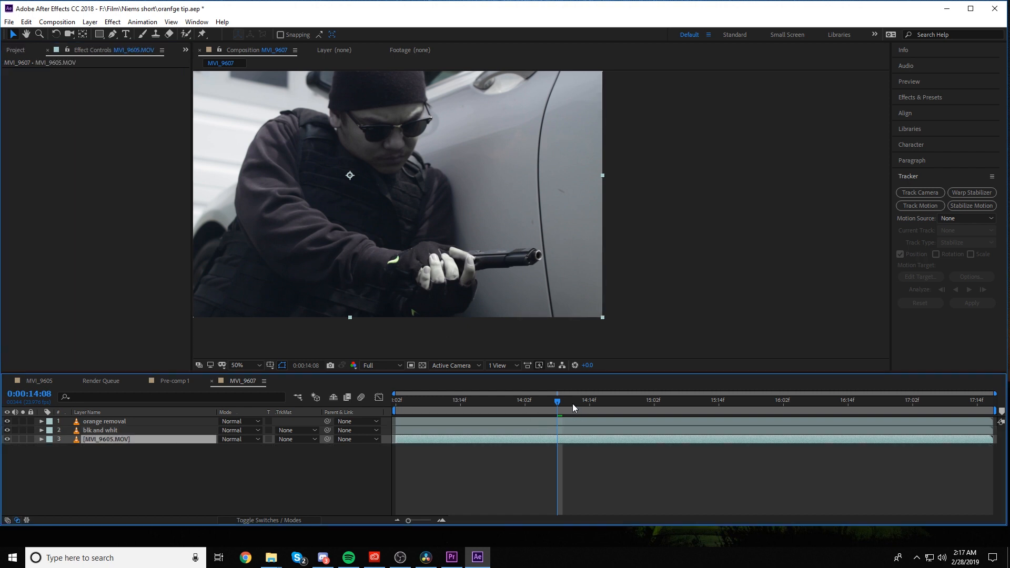
pyautogui.moveTo(556, 401); pyautogui.dragTo(638, 401)
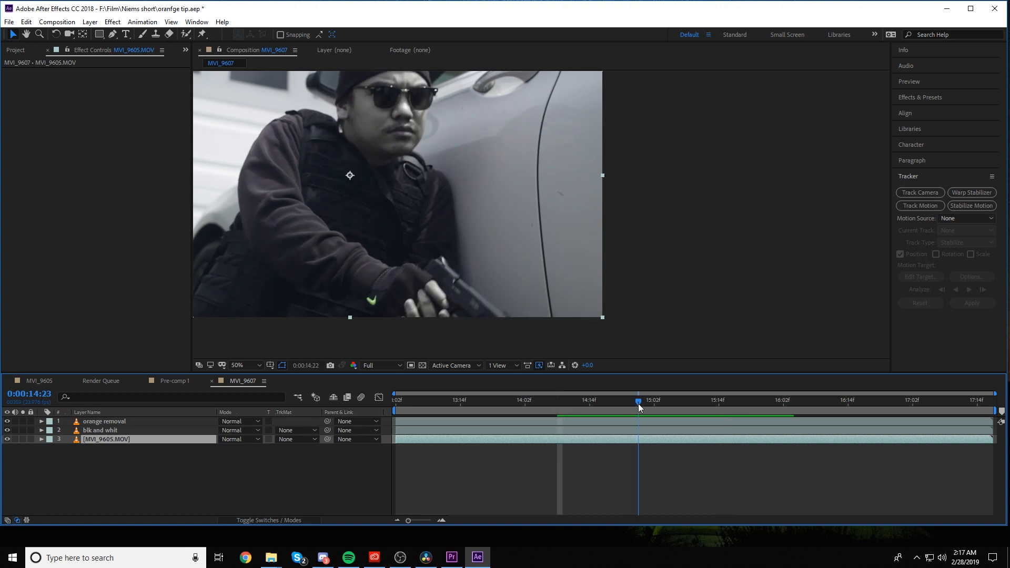
pyautogui.click(395, 399)
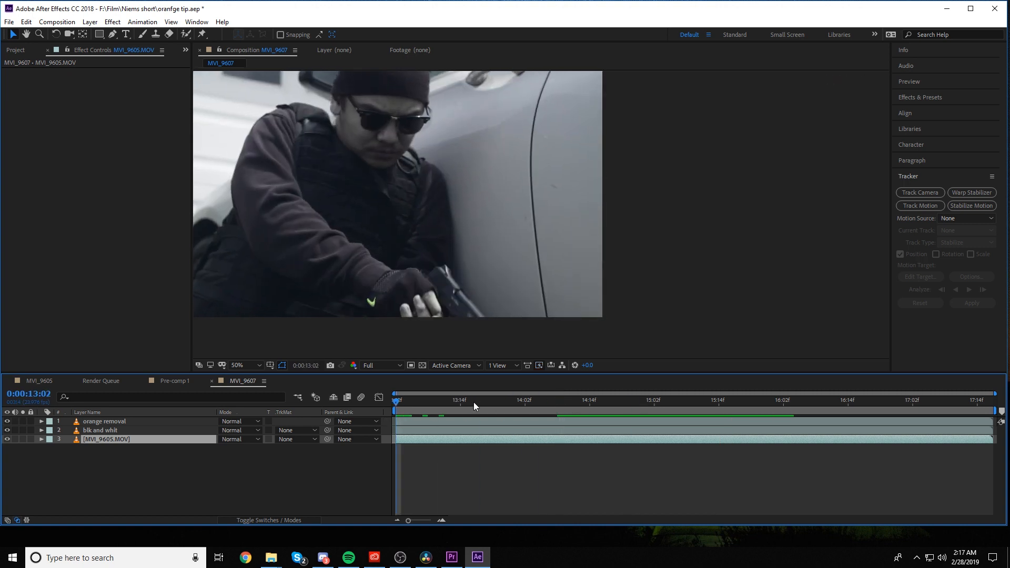
pyautogui.click(653, 399)
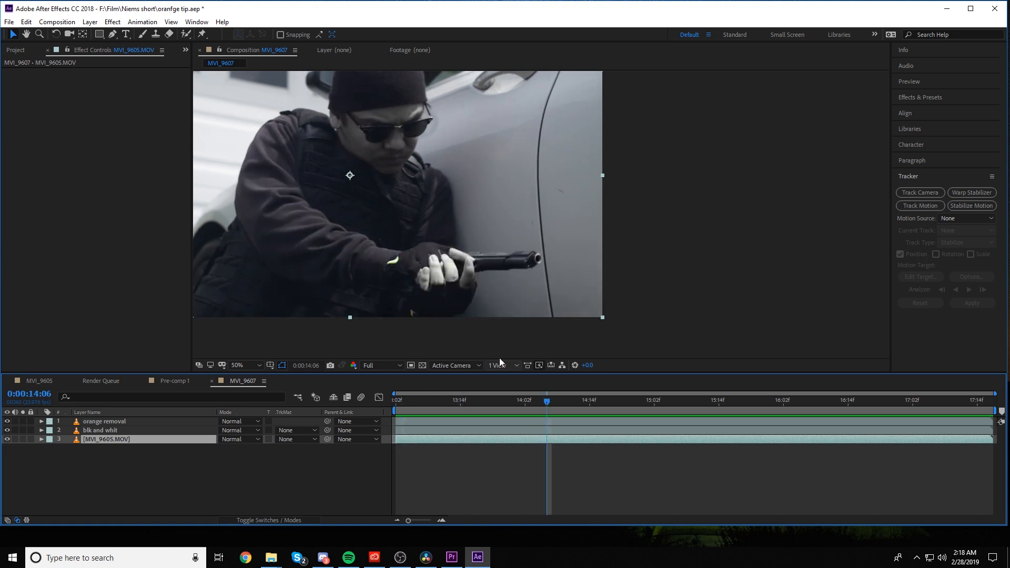
pyautogui.moveTo(113, 34)
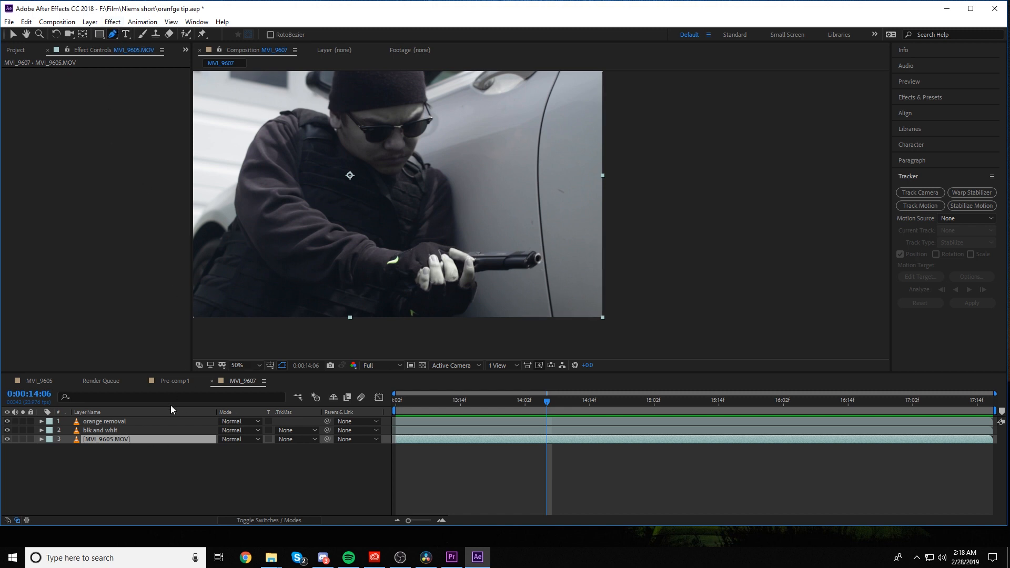
# - Pre-compose the two effect layers into a composition named 'bye bye orange'
pyautogui.click(101, 430)
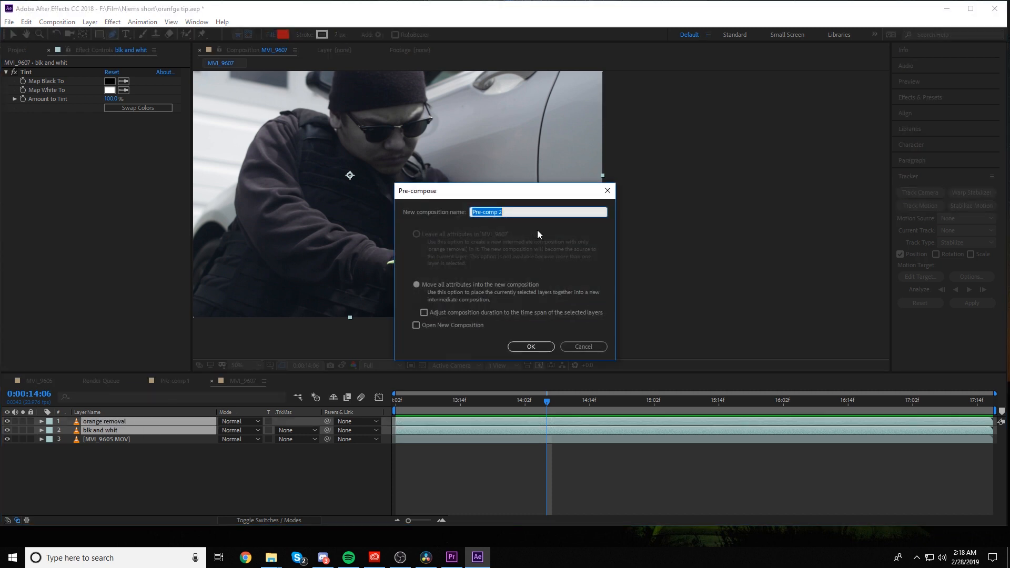
pyautogui.write('bye bye')
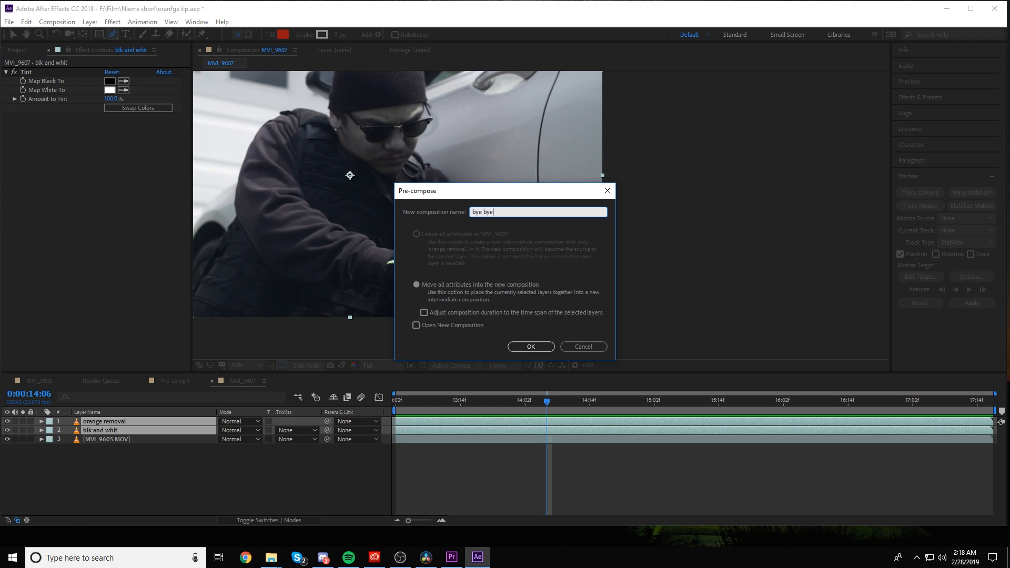
pyautogui.click(530, 346)
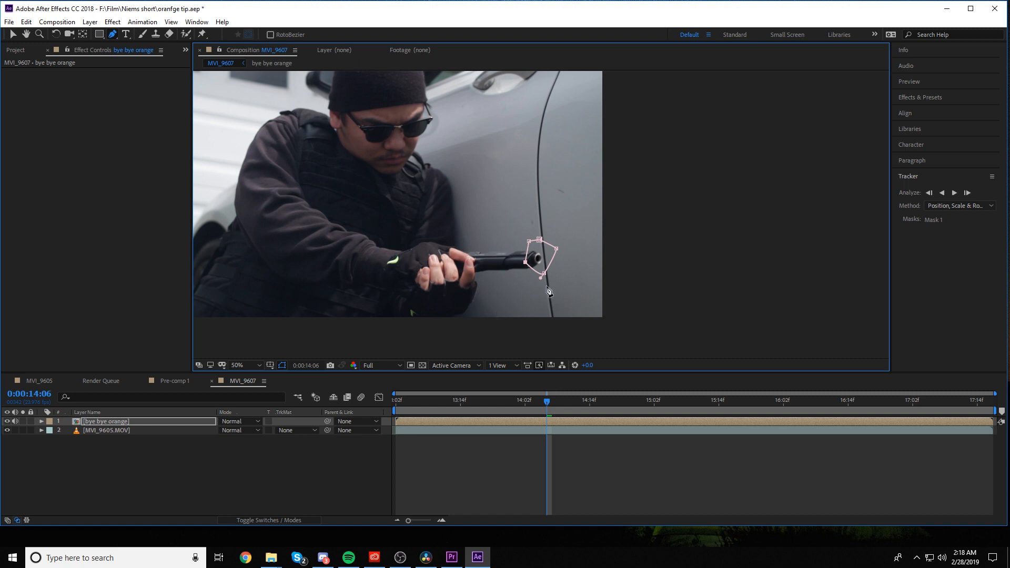
# - Start tracking the mask so it follows the barrel tip
pyautogui.click(554, 399)
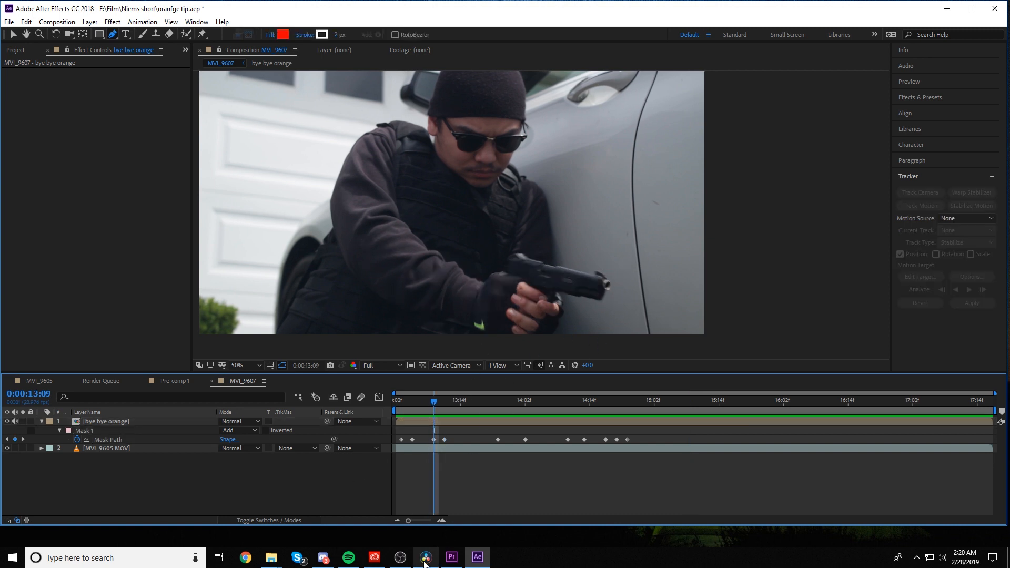
# - Switch to DaVinci Resolve and go through the Media page to the Edit page
pyautogui.click(425, 558)
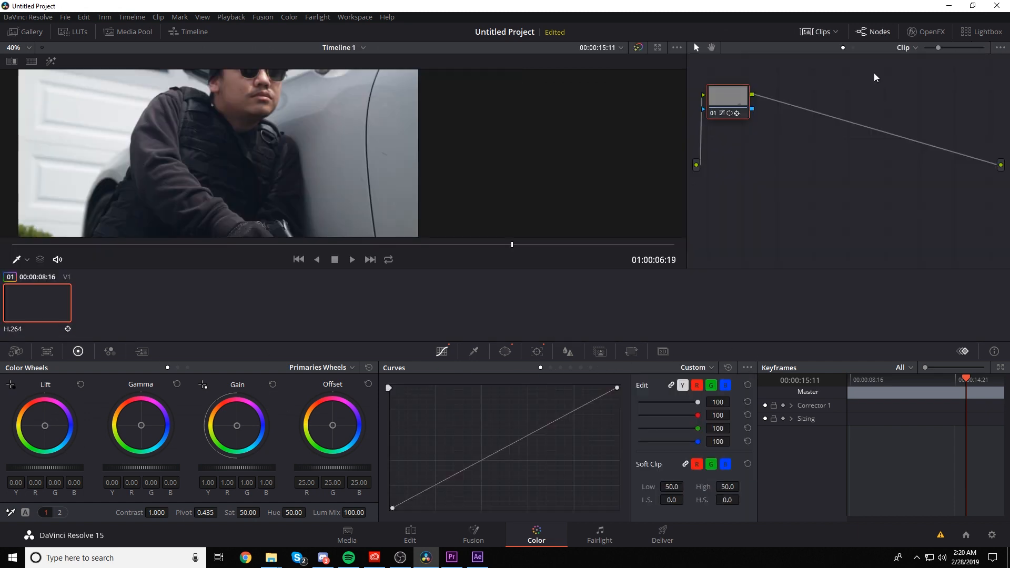
pyautogui.rightClick(727, 97)
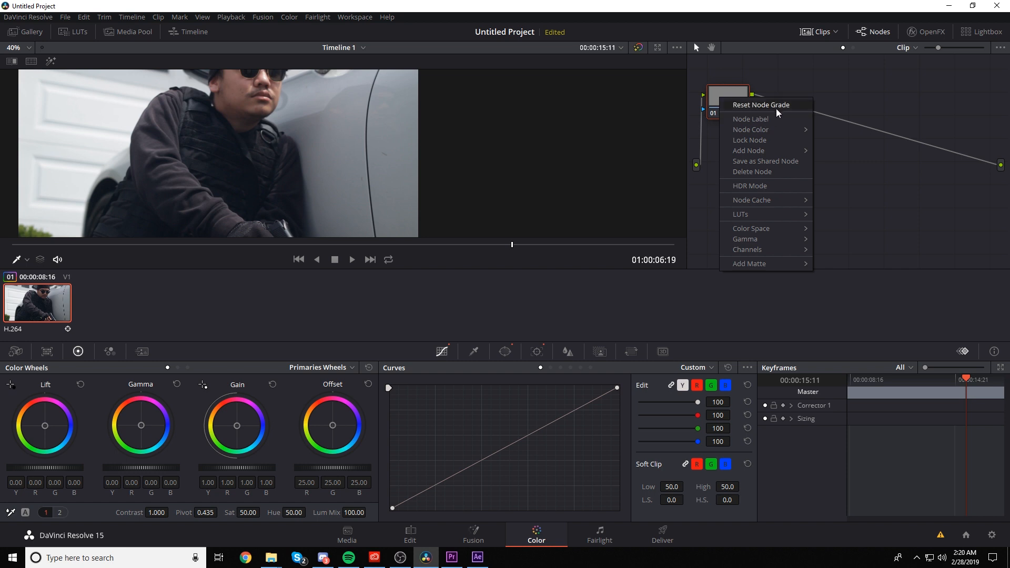
pyautogui.click(347, 535)
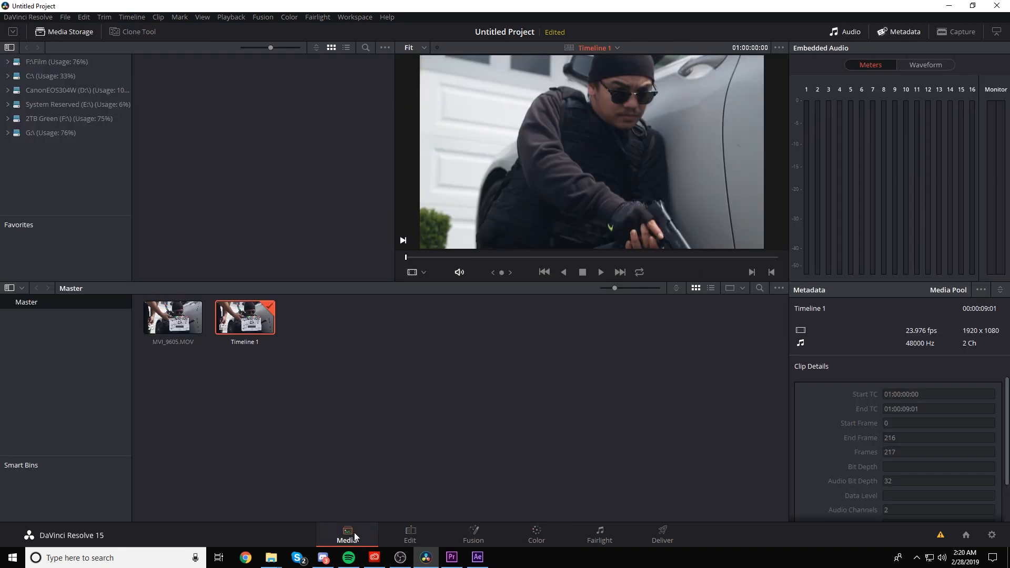
pyautogui.click(409, 534)
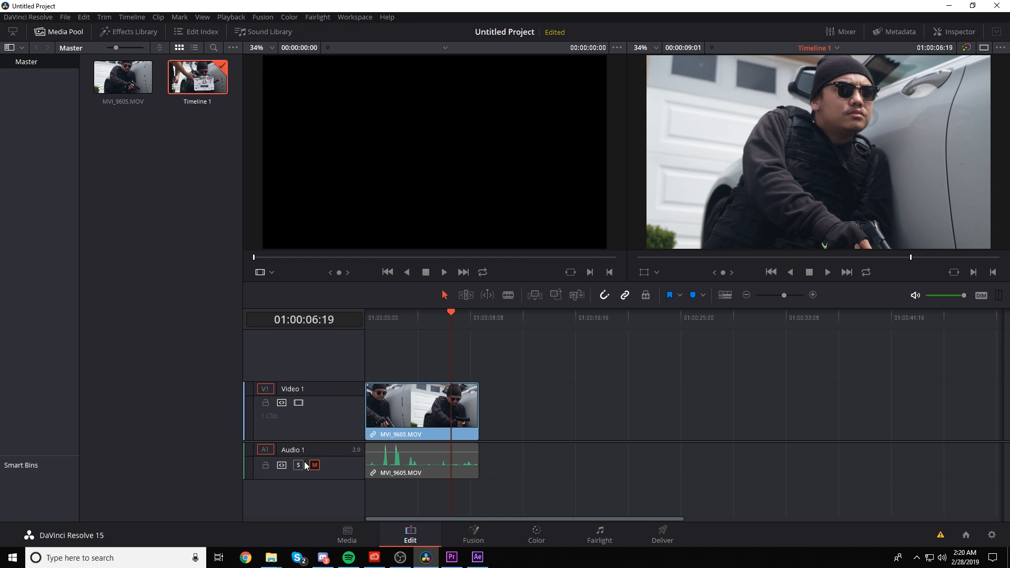
pyautogui.moveTo(281, 439)
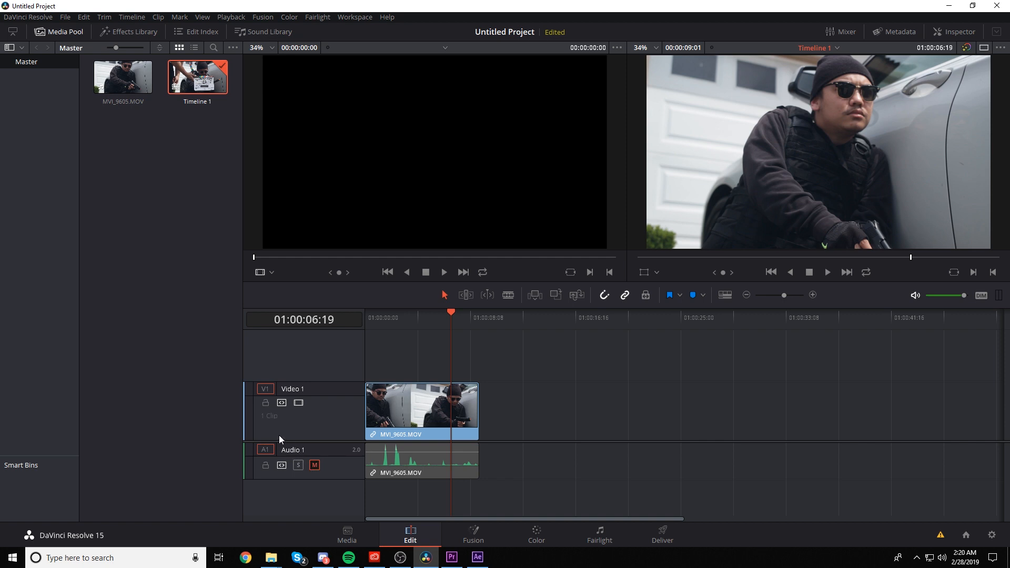
pyautogui.moveTo(273, 439)
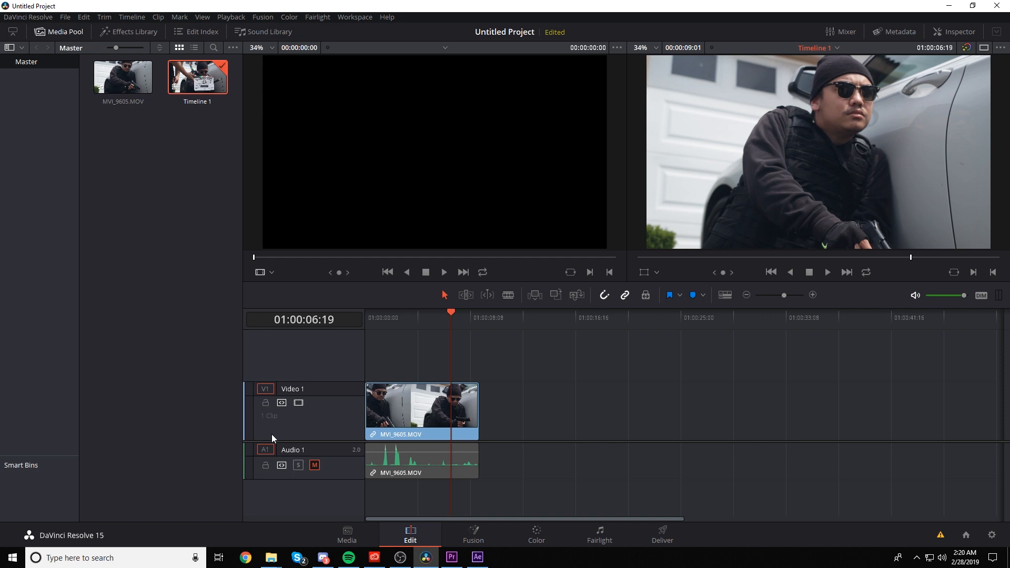
pyautogui.moveTo(288, 436)
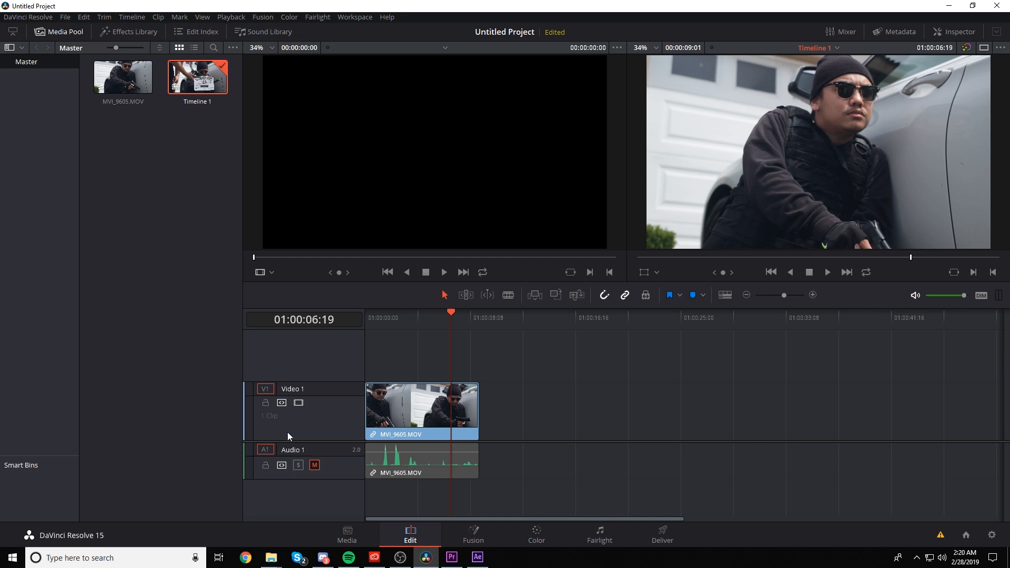
pyautogui.moveTo(280, 434)
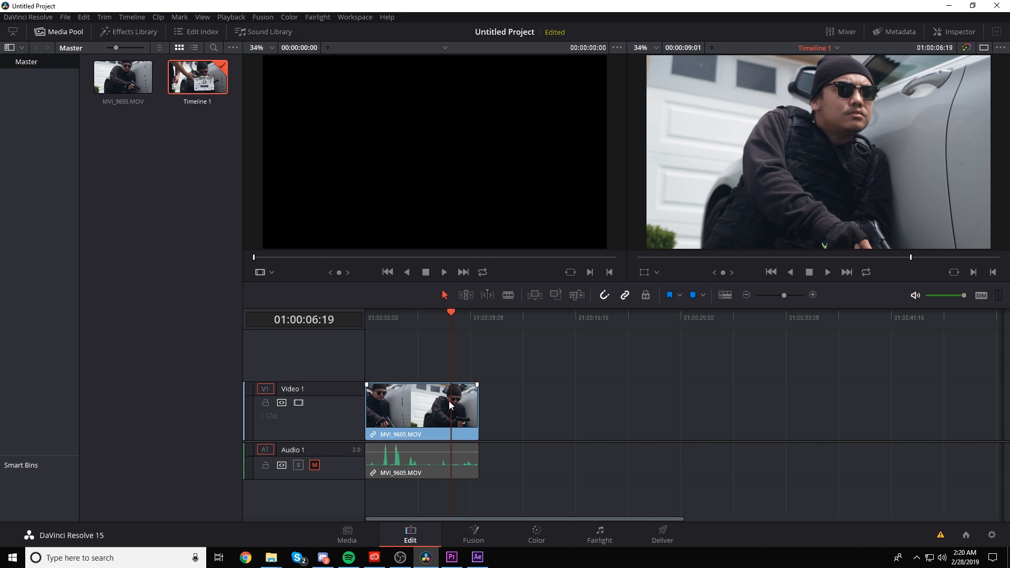
# - Cycle through the Fusion, Color, Fairlight and Deliver pages, ending on Color
pyautogui.click(472, 534)
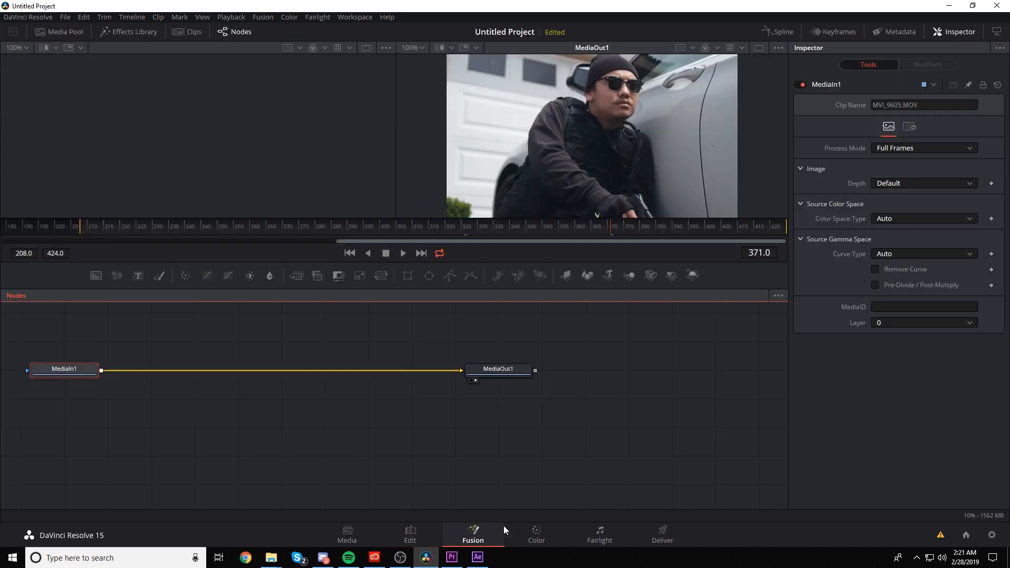
pyautogui.click(536, 534)
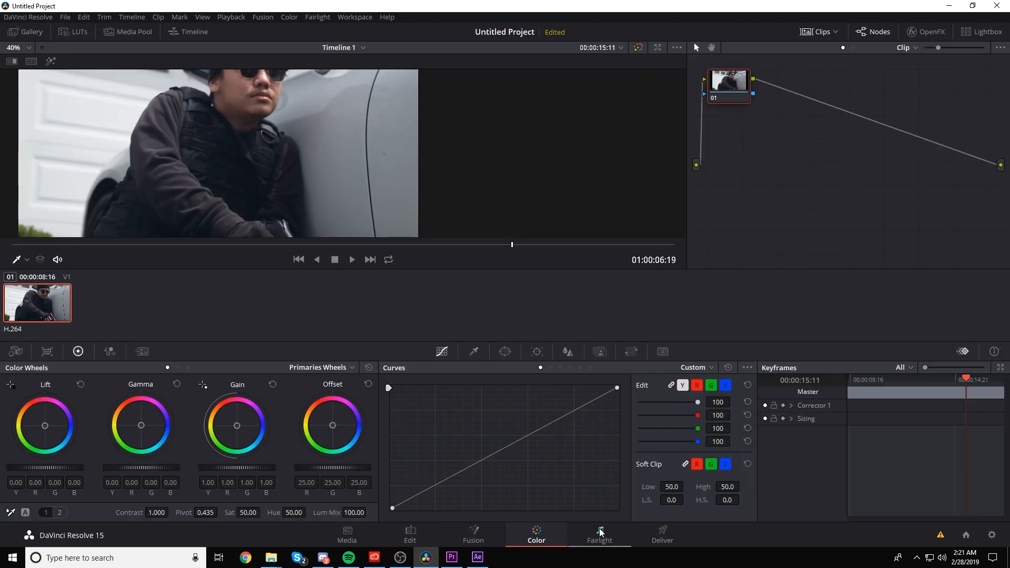
pyautogui.click(598, 534)
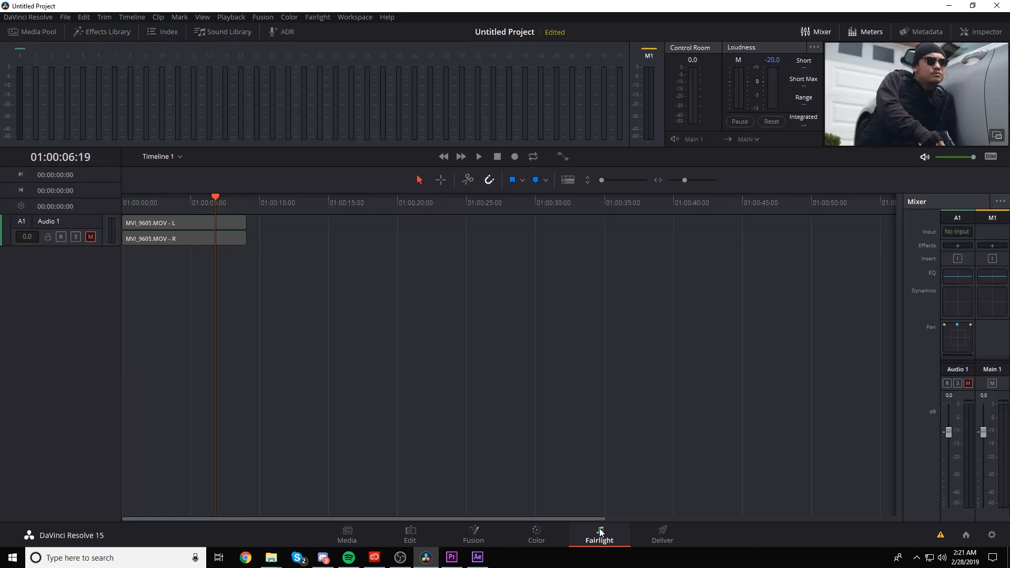
pyautogui.click(662, 534)
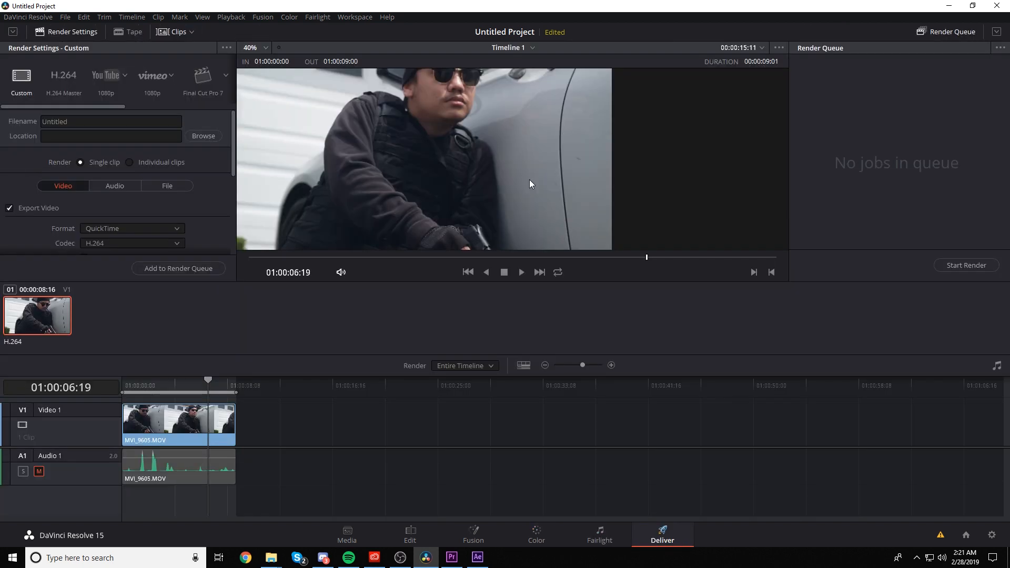
pyautogui.moveTo(536, 540)
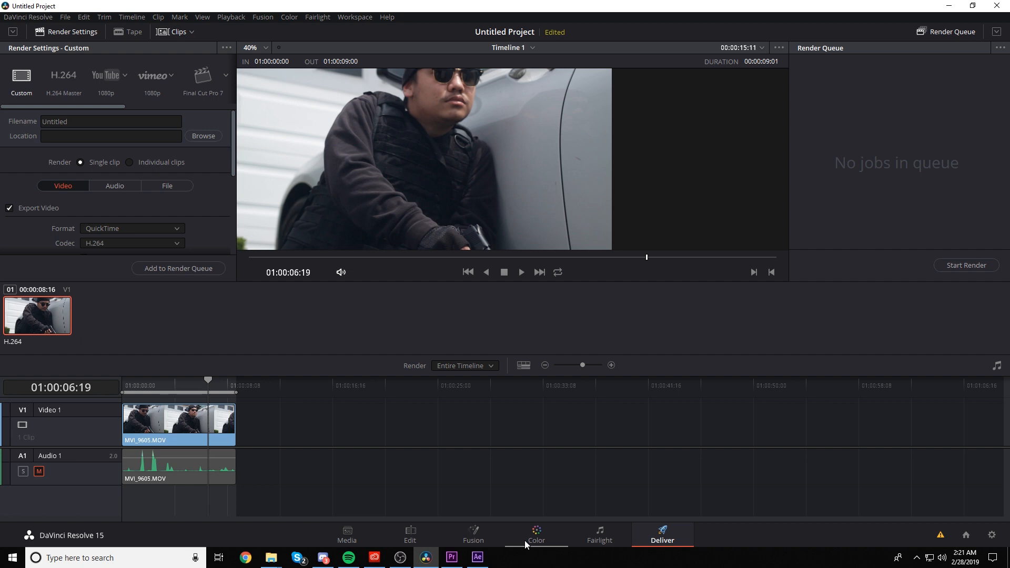
pyautogui.click(535, 533)
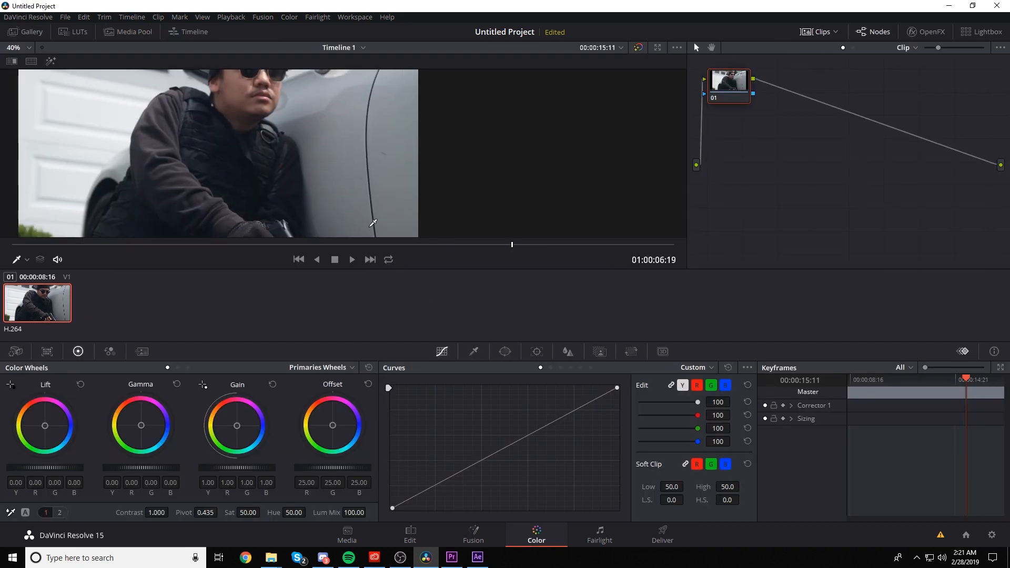
pyautogui.moveTo(327, 149)
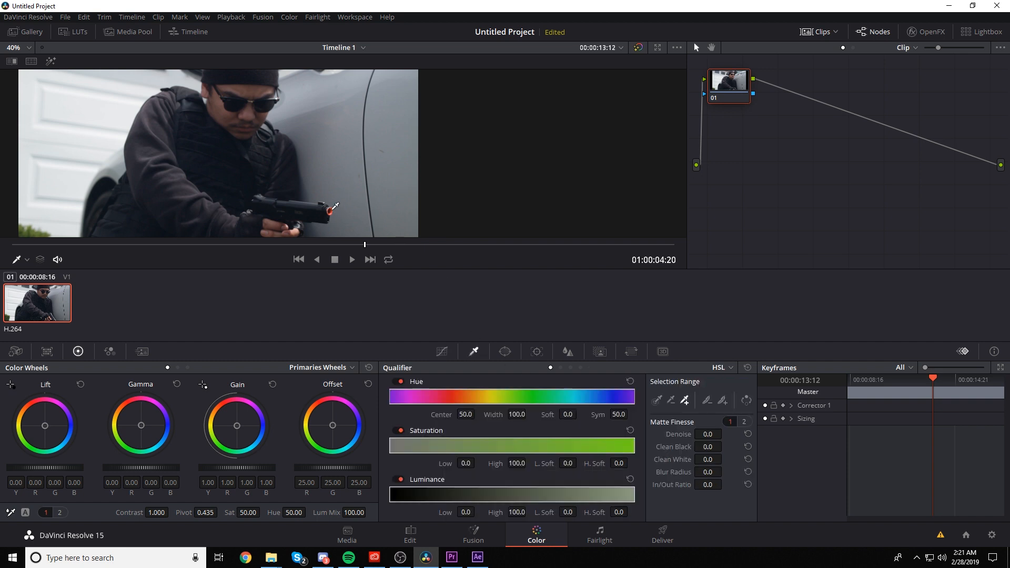
pyautogui.moveTo(311, 186)
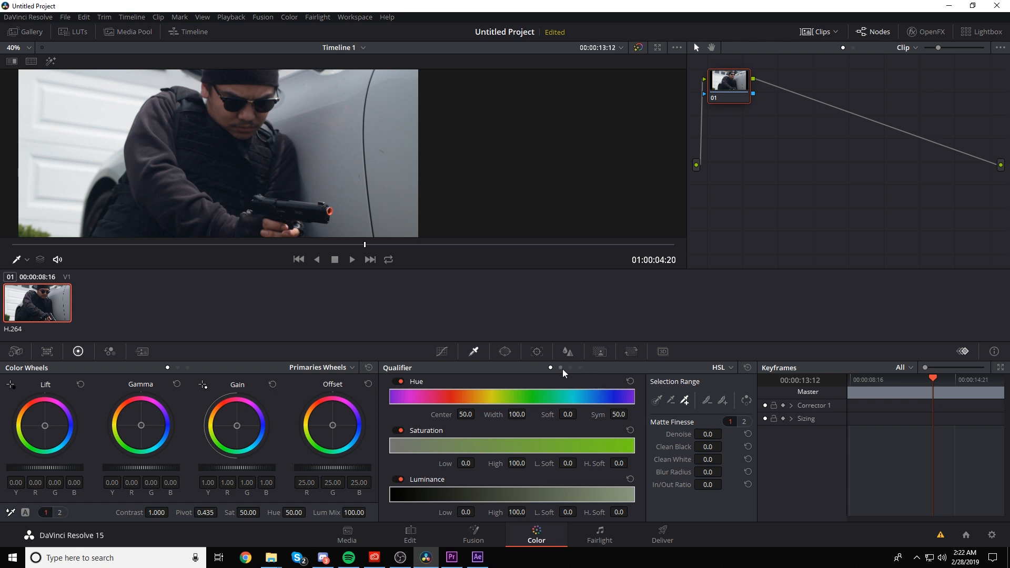
# - Switch the Curves palette from the custom curve to Hue Vs Sat
pyautogui.click(442, 351)
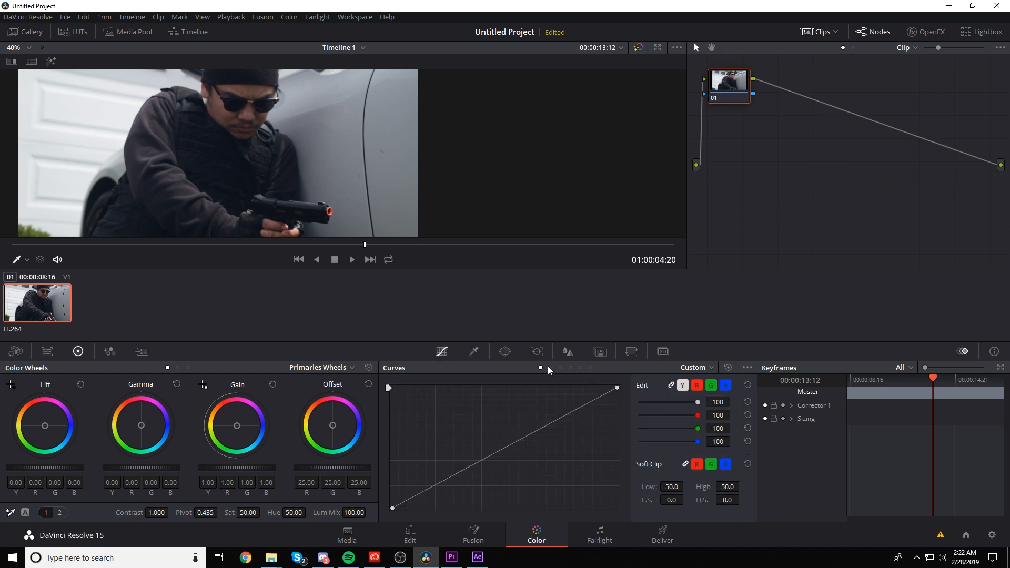
pyautogui.click(694, 367)
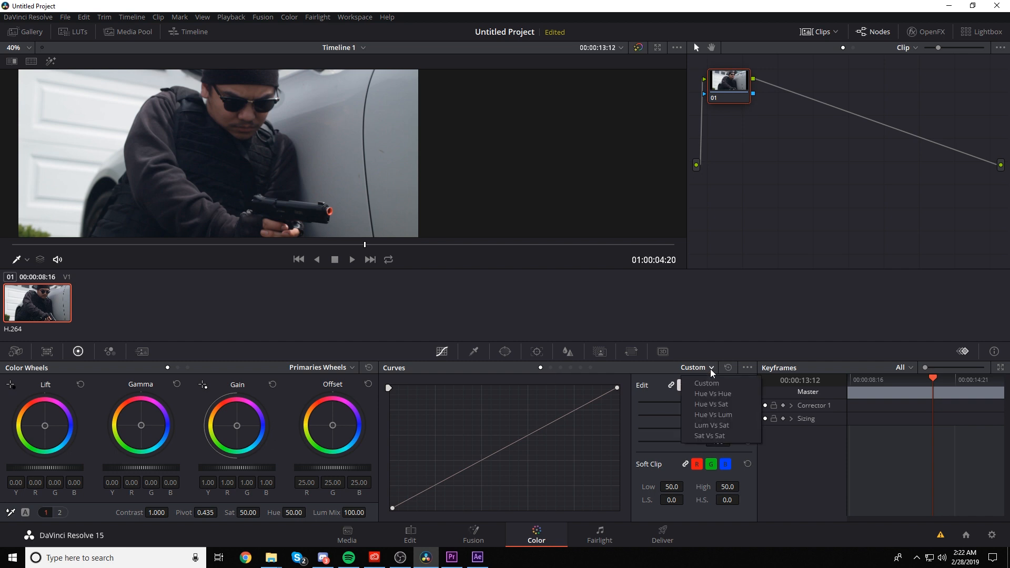
pyautogui.moveTo(711, 404)
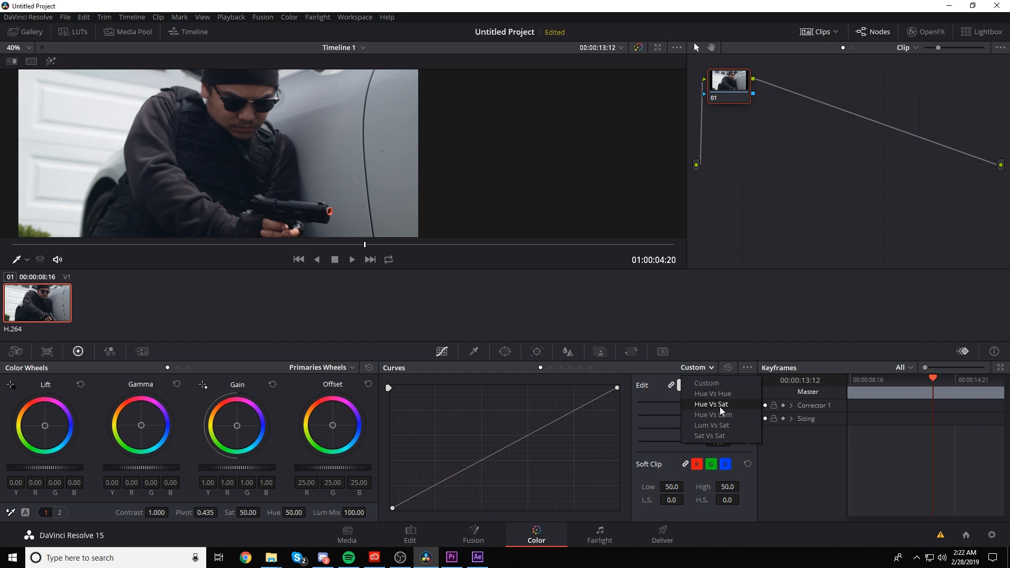
pyautogui.click(710, 404)
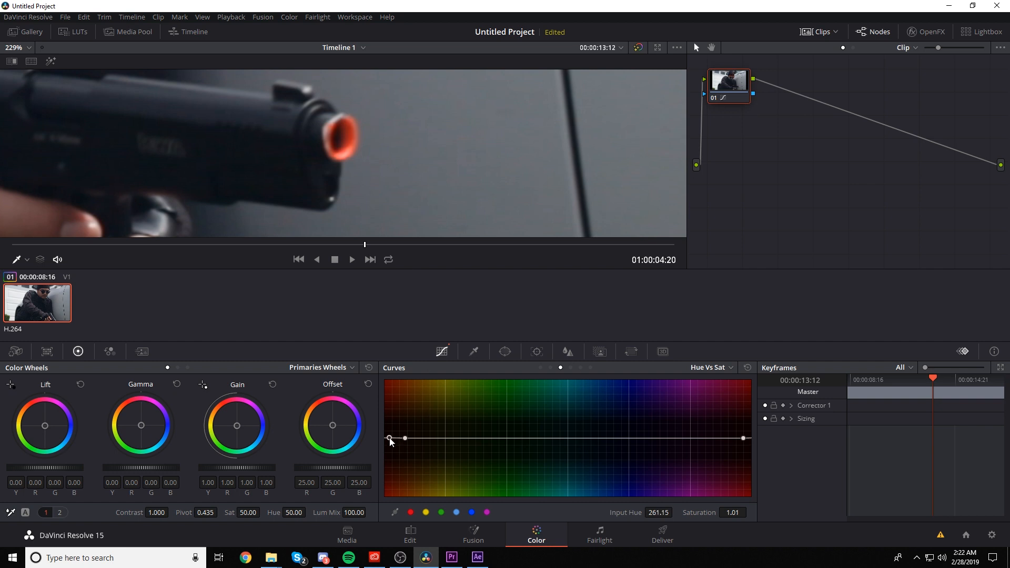
# - Pull both red-orange ends of the Hue vs Sat curve to 0 saturation and widen the falloff
pyautogui.moveTo(390, 438); pyautogui.dragTo(390, 482)
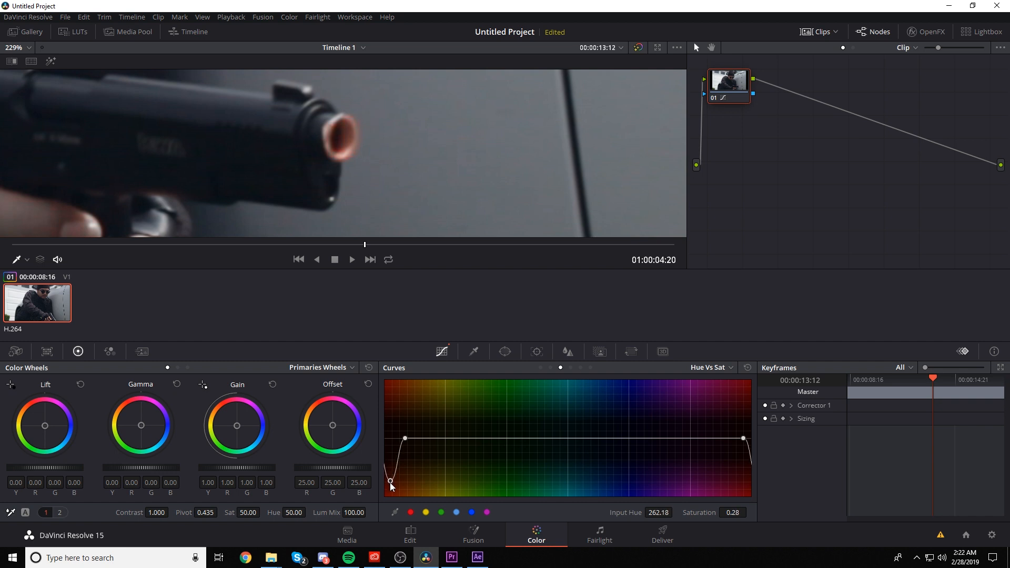
pyautogui.moveTo(390, 481); pyautogui.dragTo(391, 490)
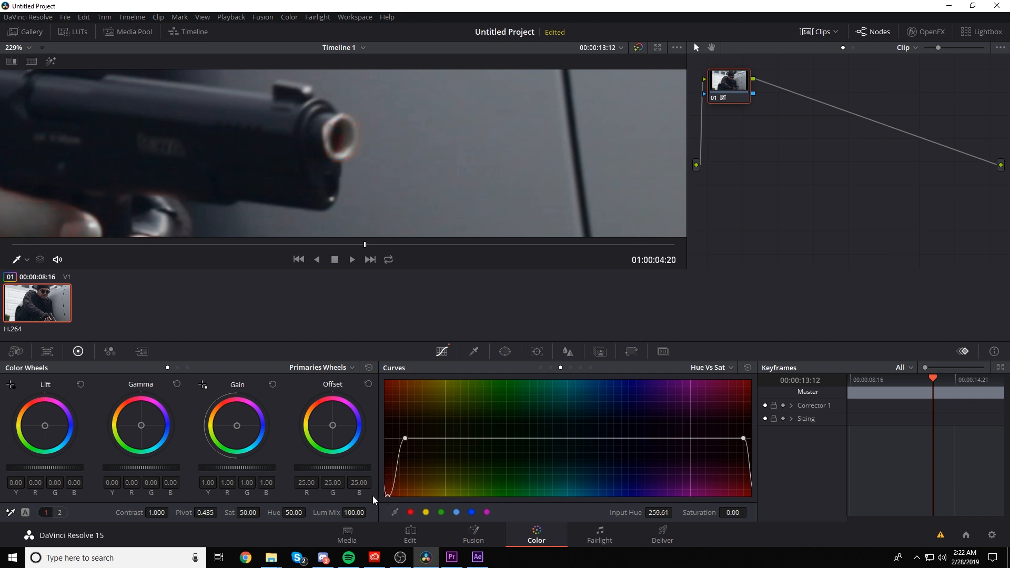
pyautogui.moveTo(740, 438); pyautogui.dragTo(732, 442)
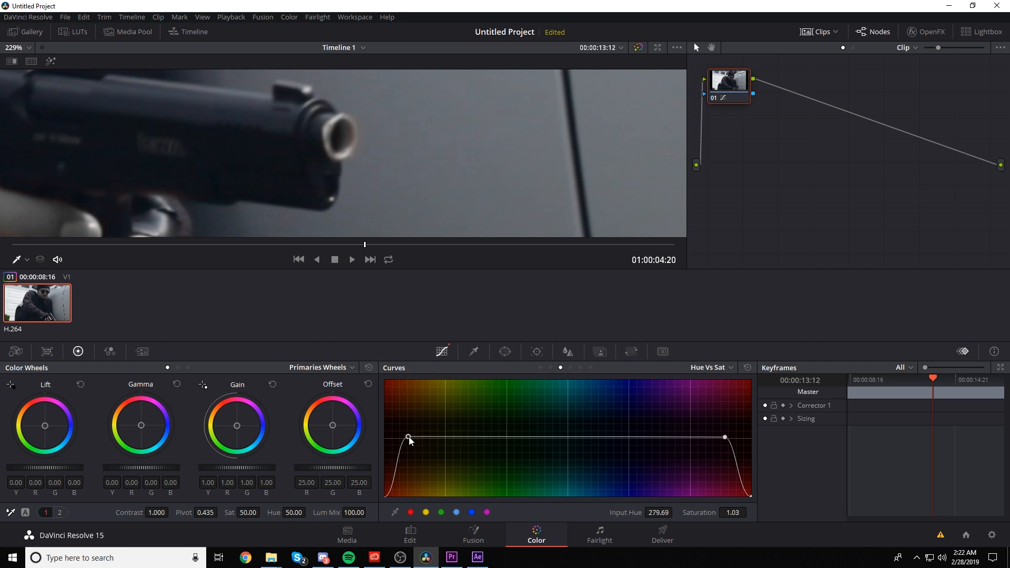
pyautogui.moveTo(409, 436); pyautogui.dragTo(424, 442)
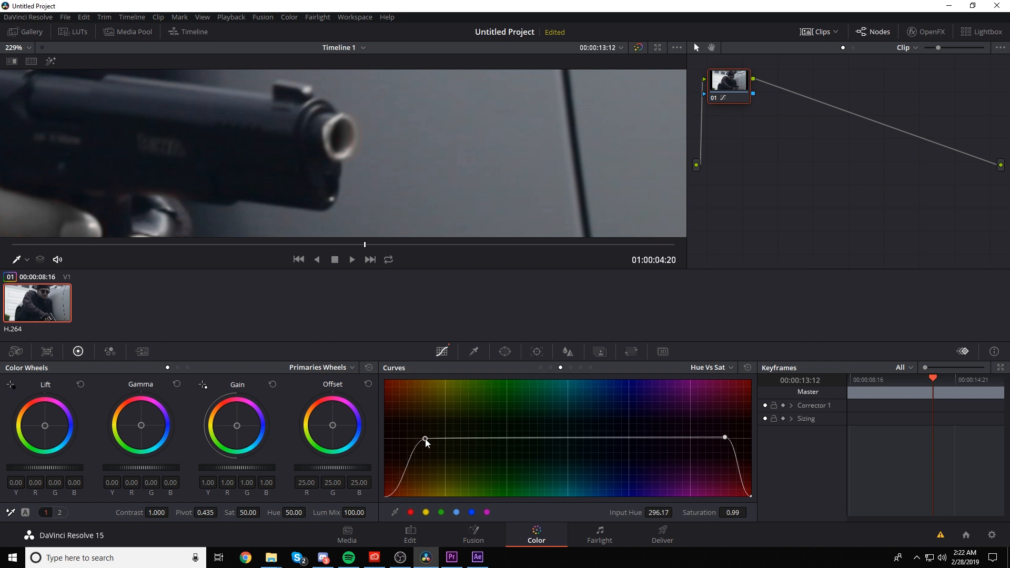
pyautogui.click(351, 259)
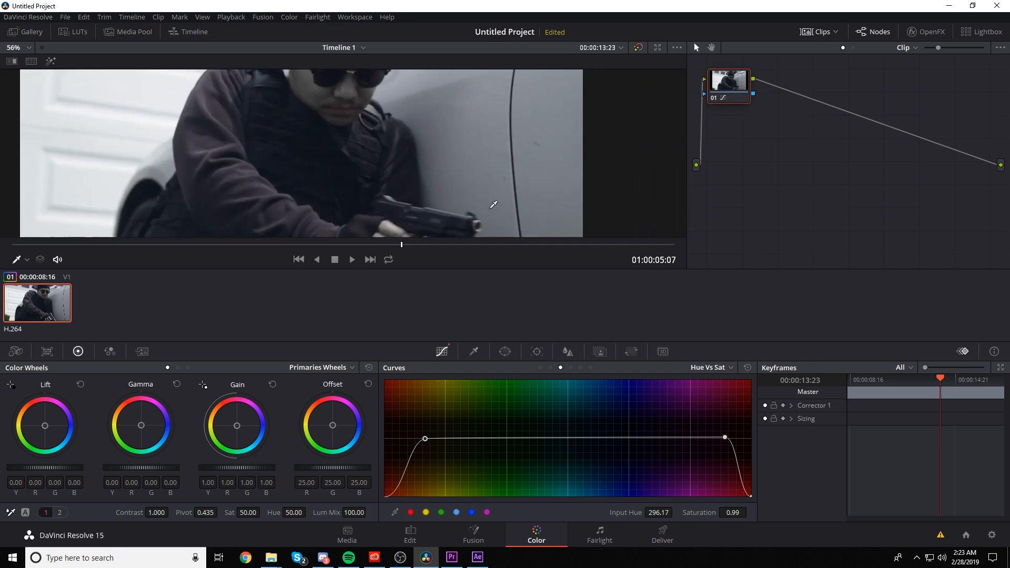
pyautogui.click(11, 47)
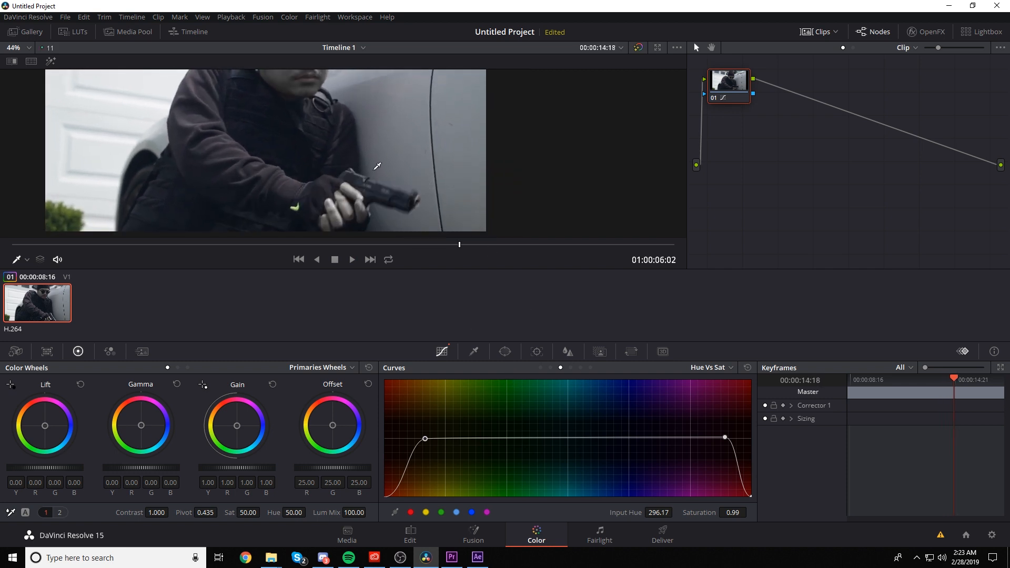
pyautogui.moveTo(442, 211)
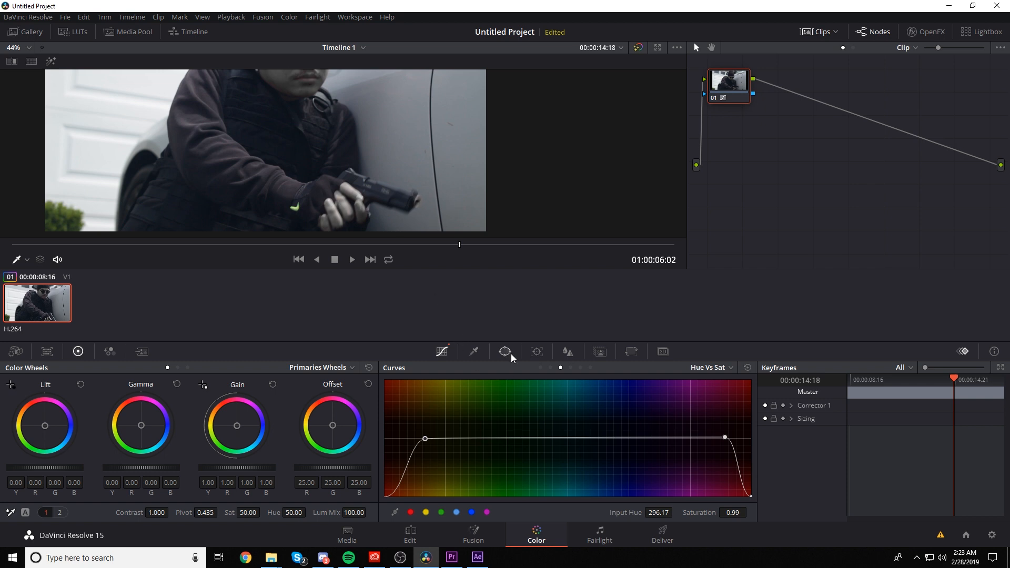
# - Add a circular power window from the Window palette positioned over the barrel tip
pyautogui.click(504, 351)
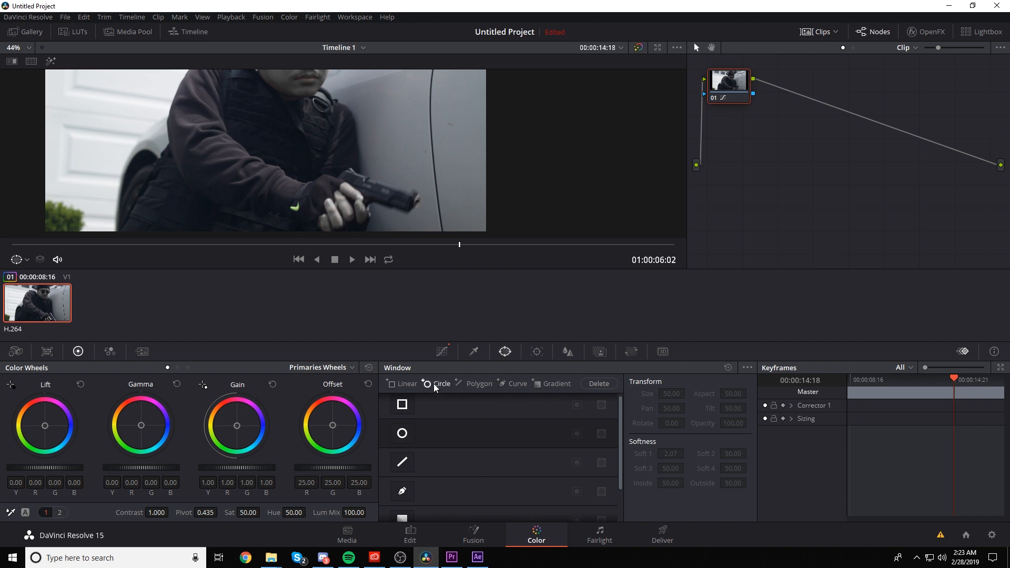
pyautogui.click(441, 383)
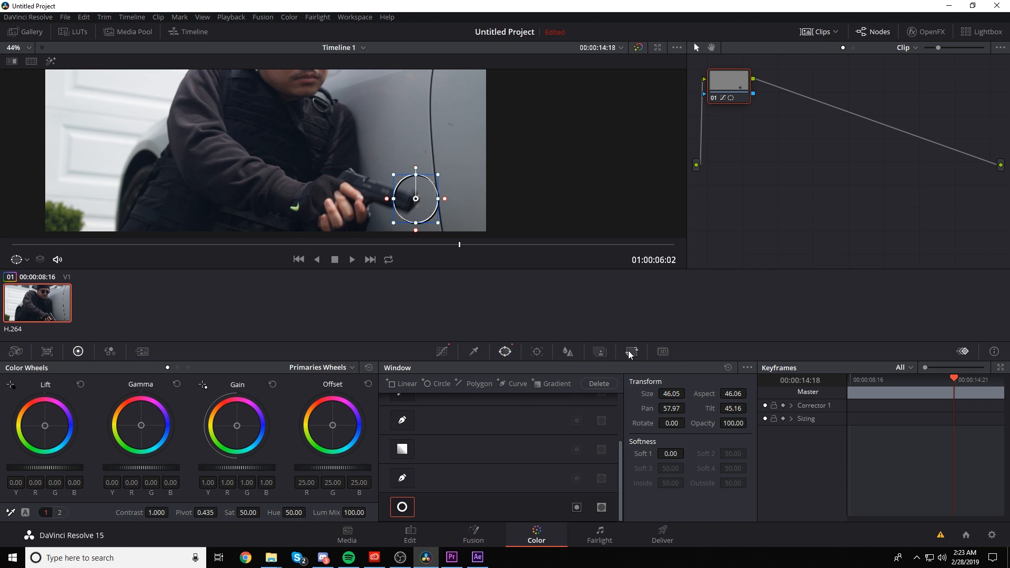
pyautogui.click(537, 350)
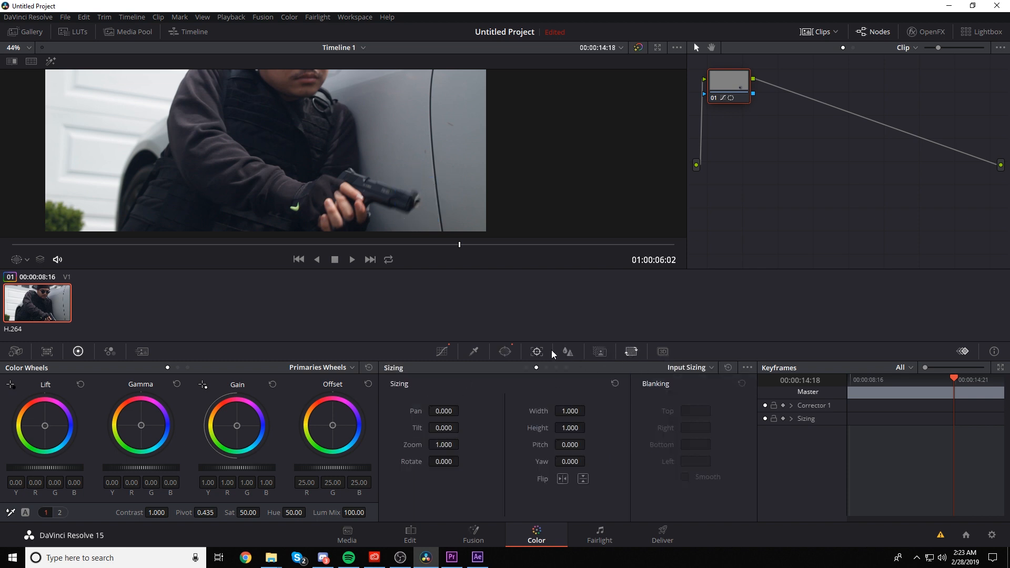
# - Track the circle window forward and then backward so it follows the barrel tip
pyautogui.click(536, 351)
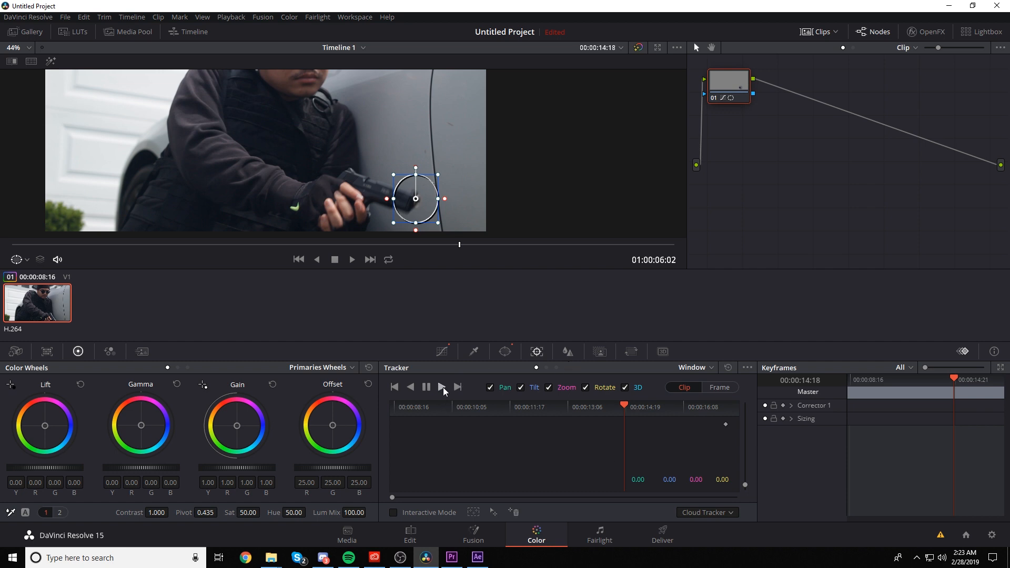
pyautogui.click(441, 387)
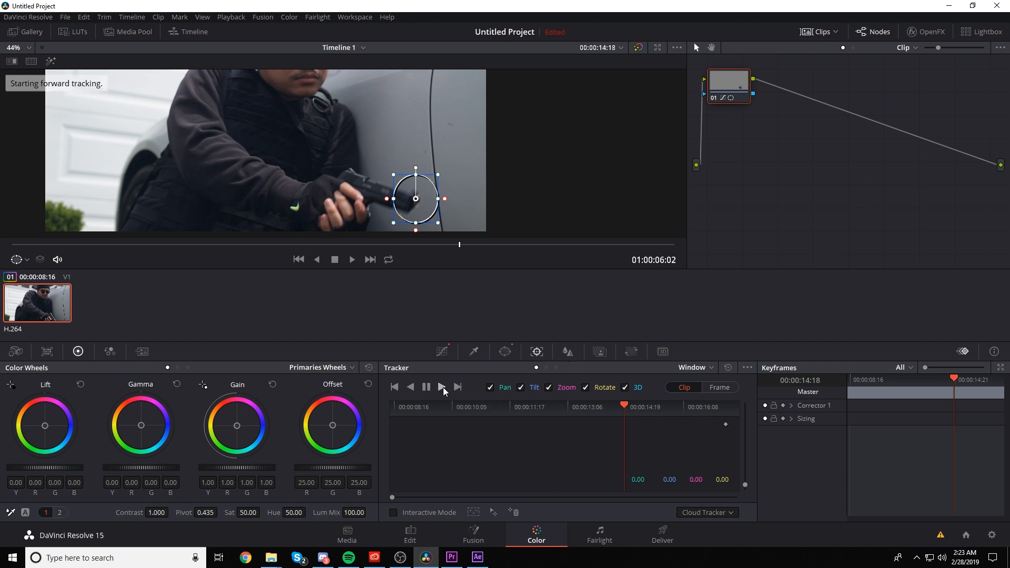
pyautogui.click(411, 386)
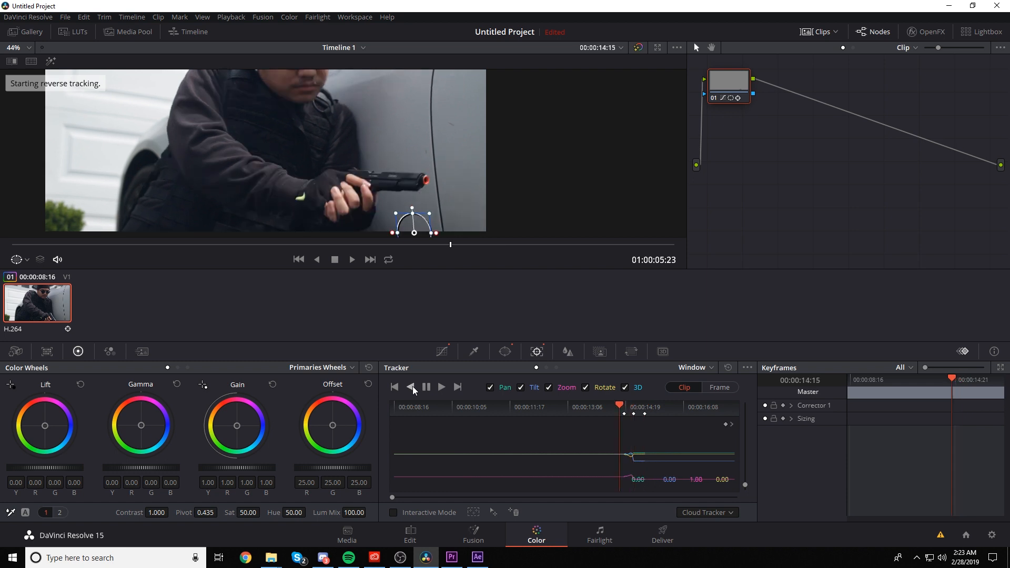
pyautogui.click(411, 386)
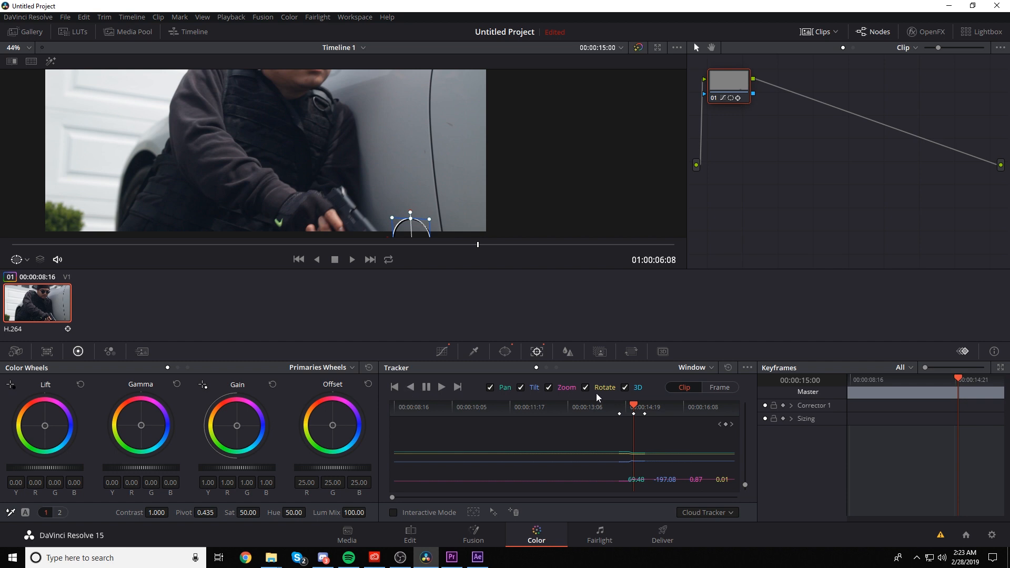
pyautogui.click(630, 407)
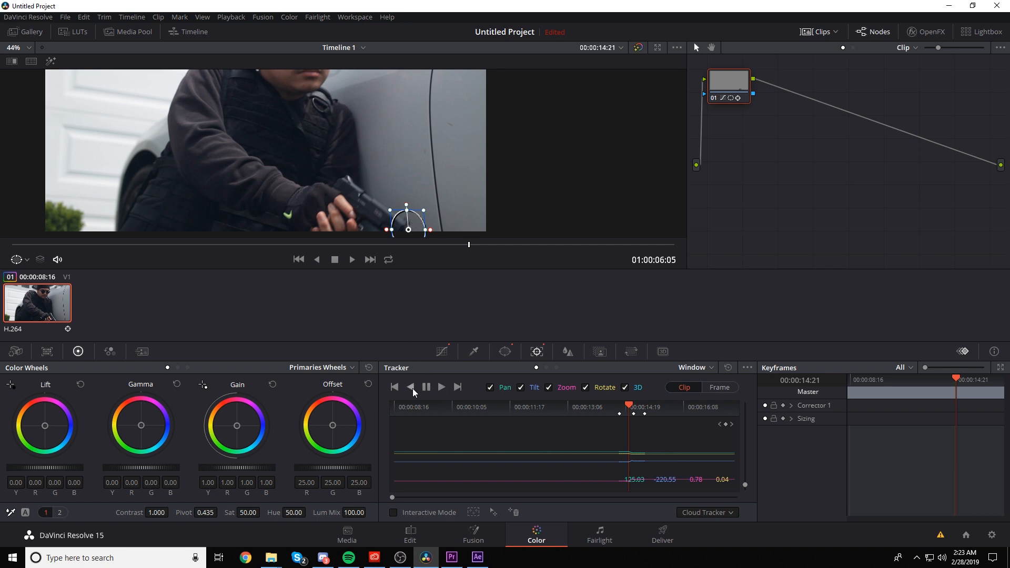
pyautogui.click(410, 387)
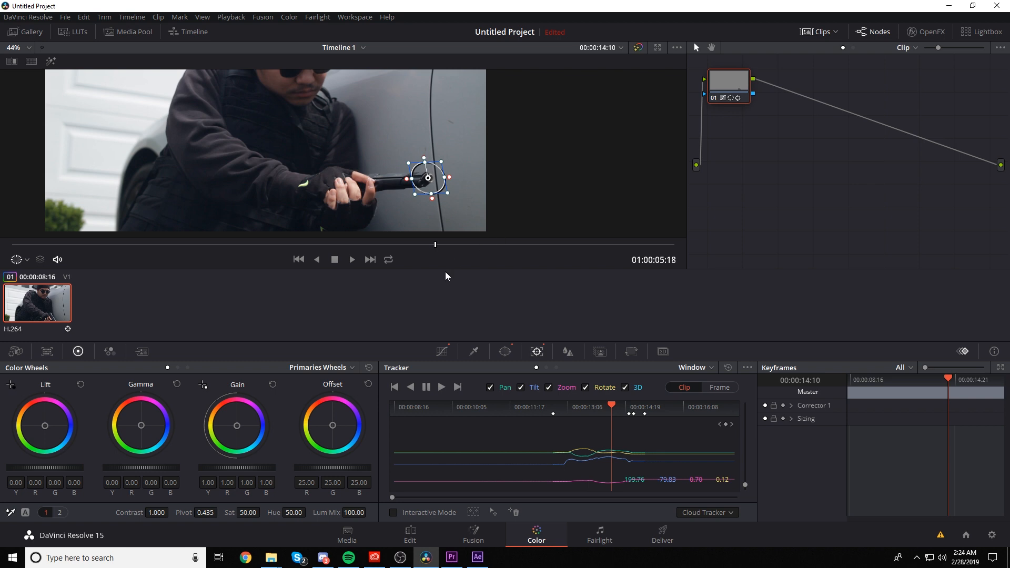
pyautogui.moveTo(669, 294)
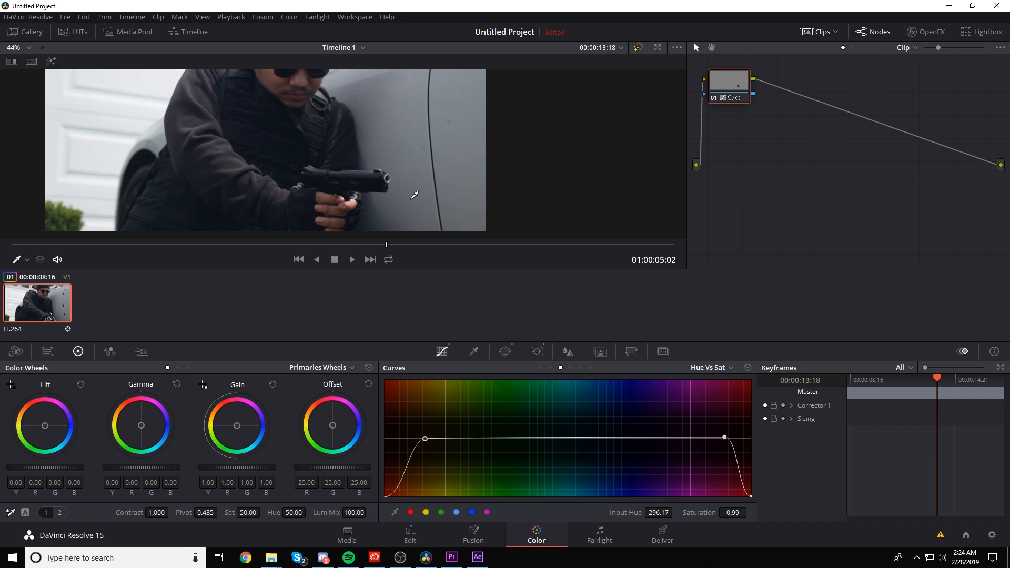
pyautogui.moveTo(949, 399)
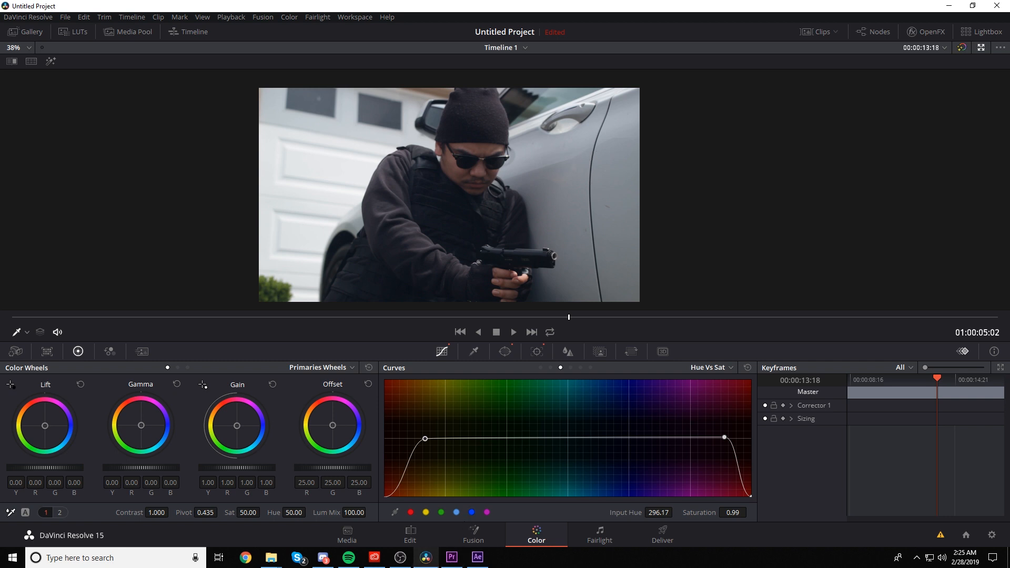
pyautogui.moveTo(399, 557)
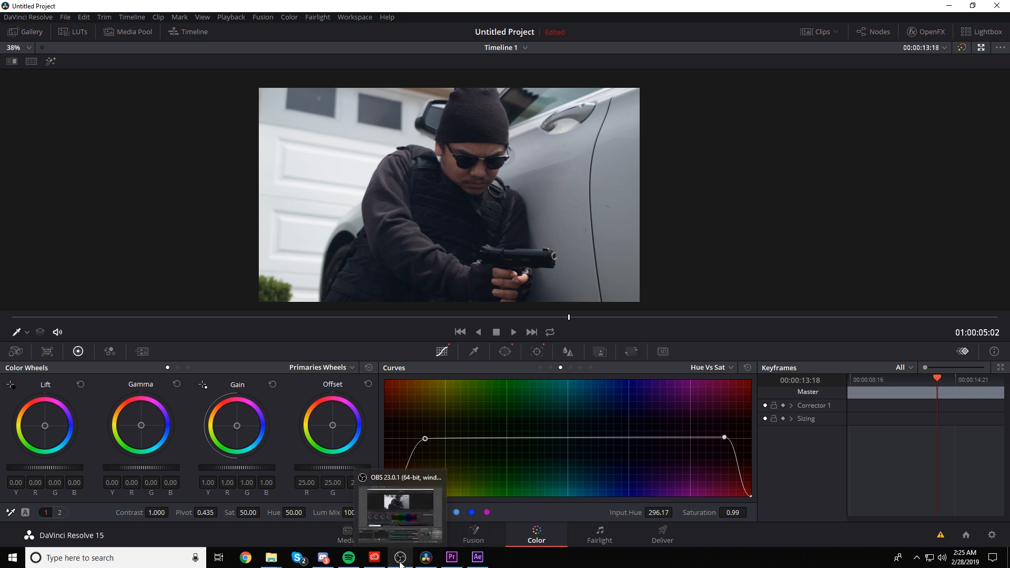